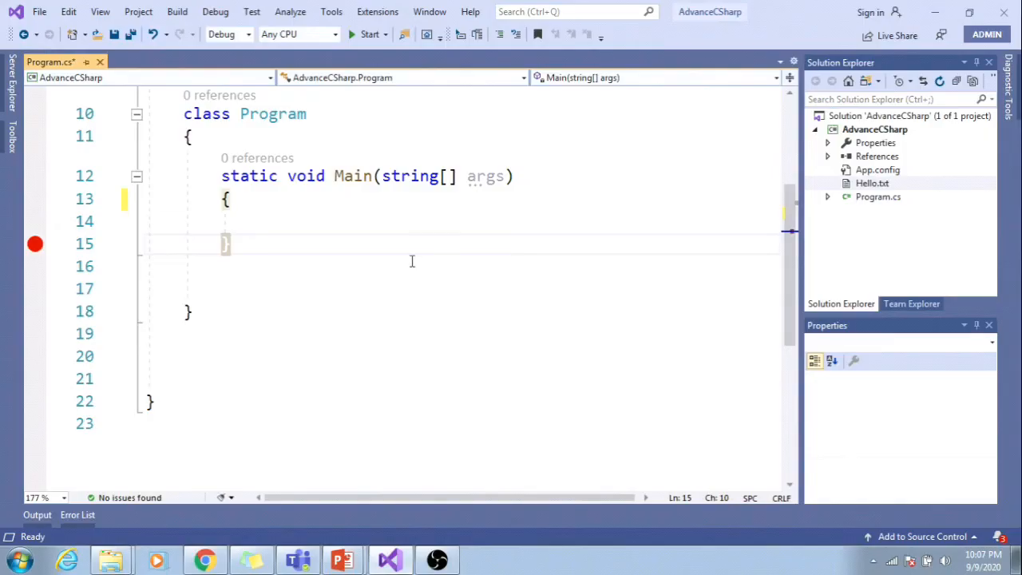
pyautogui.moveTo(414, 257)
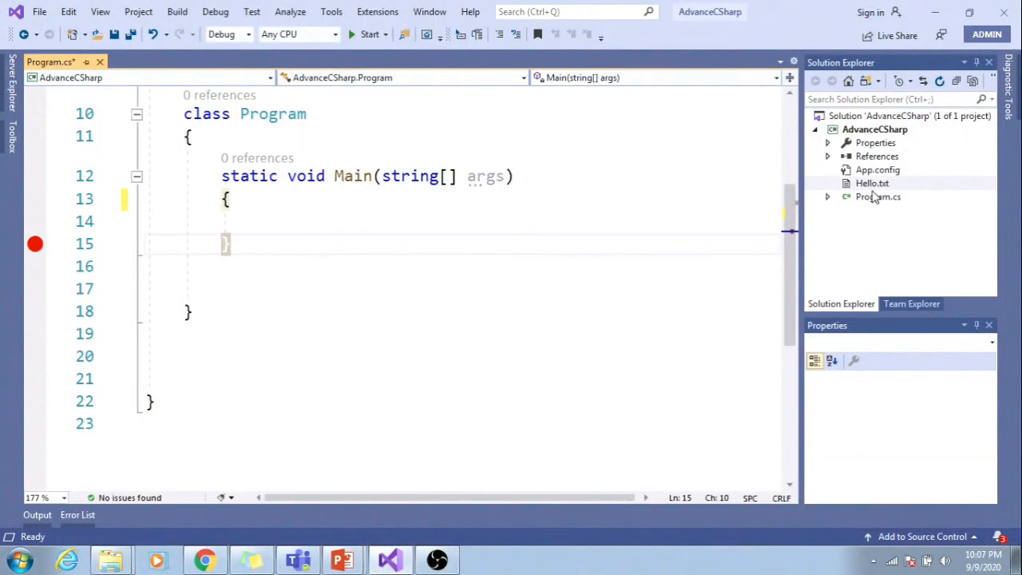
# Open Hello.txt from Solution Explorer to view its one-line welcome message.
pyautogui.doubleClick(870, 183)
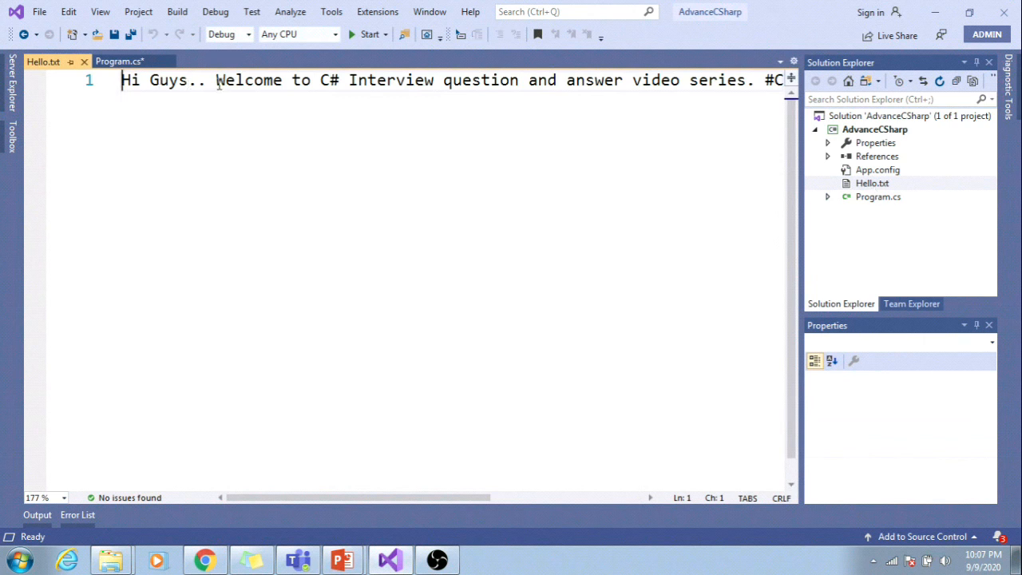
pyautogui.moveTo(629, 96)
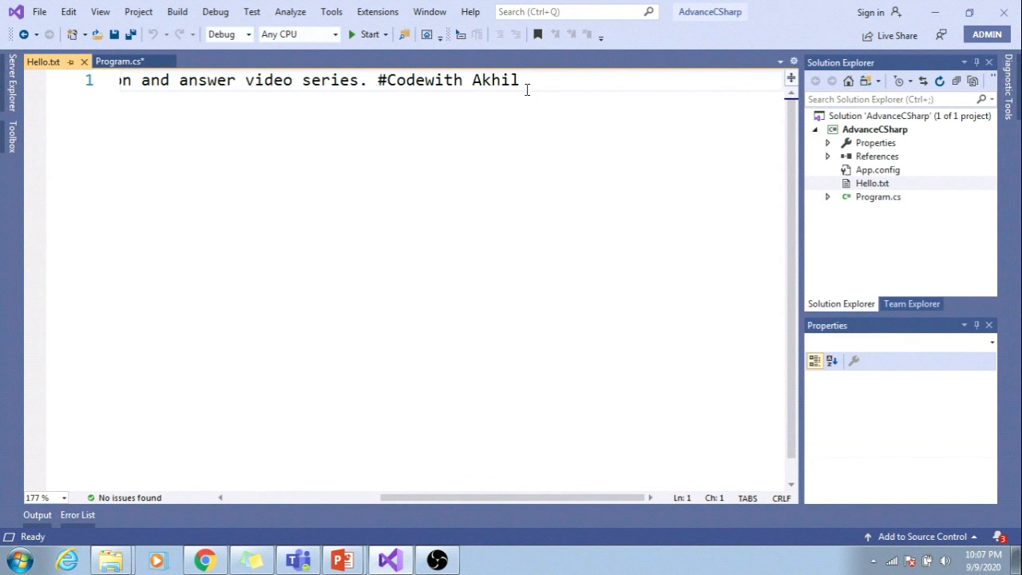
# In Program.cs, begin Main with StreamReader sr = new StreamReader("").
pyautogui.click(106, 67)
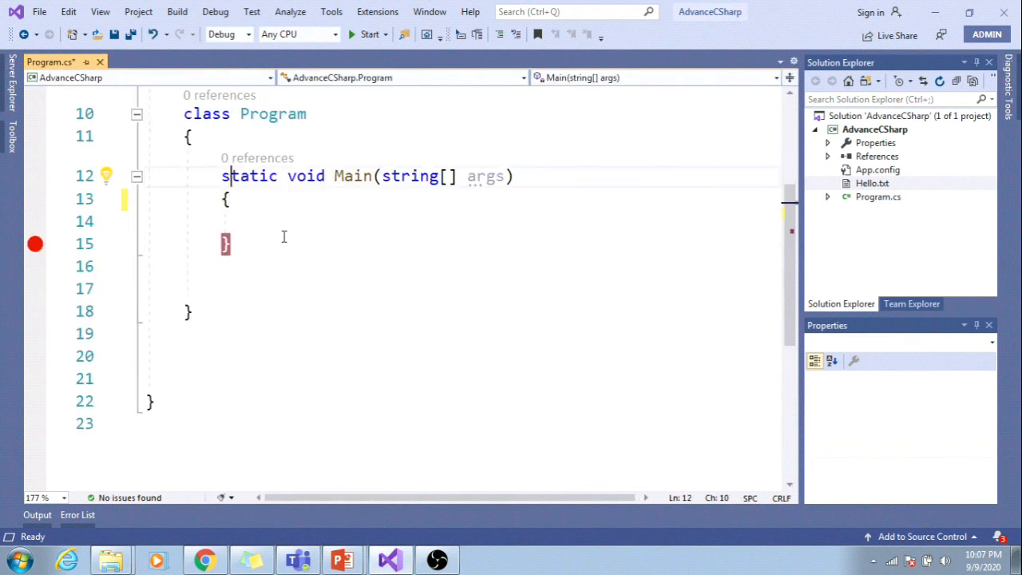
pyautogui.write('Strea')
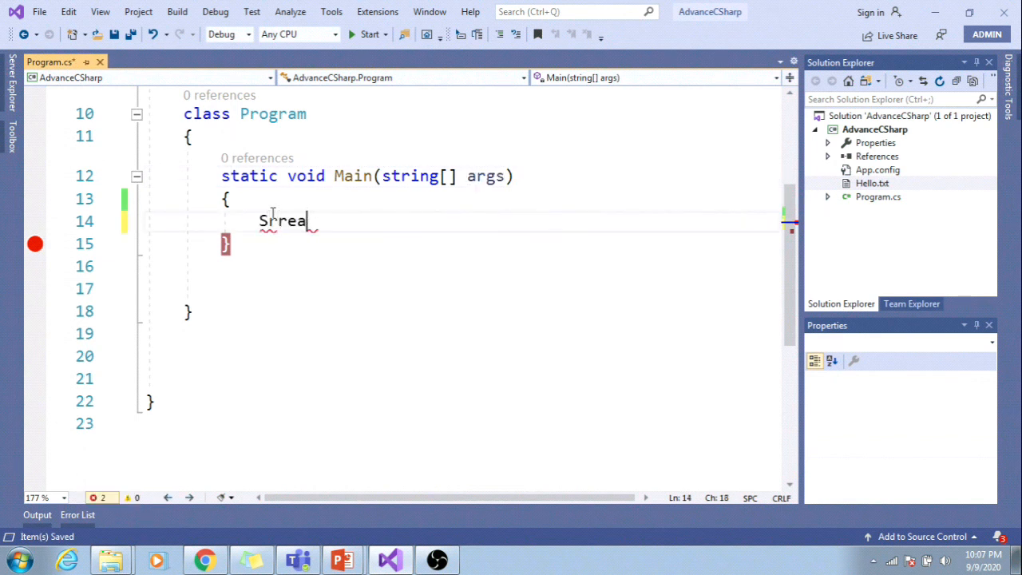
pyautogui.write('mread')
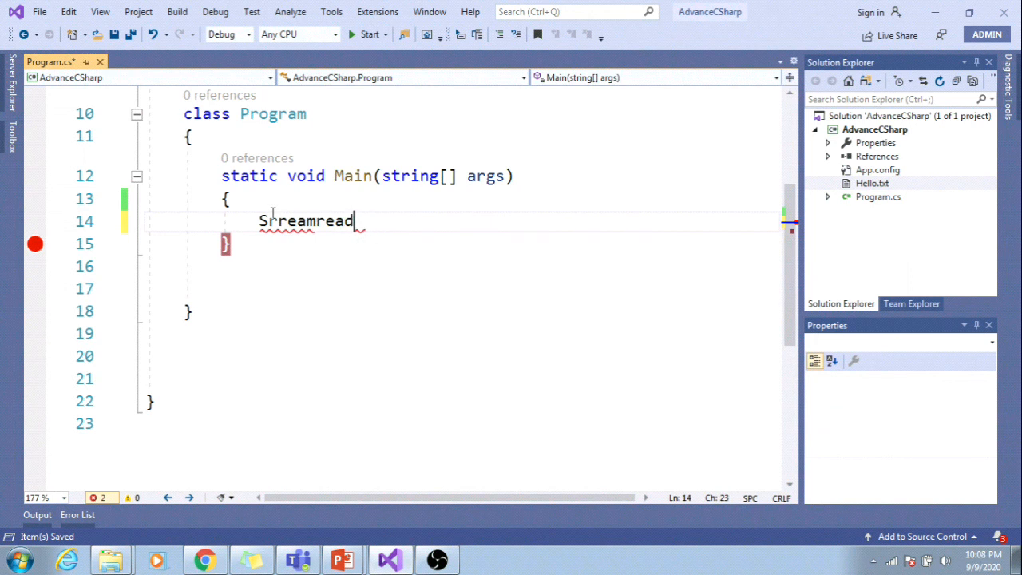
pyautogui.press('BackSpace')
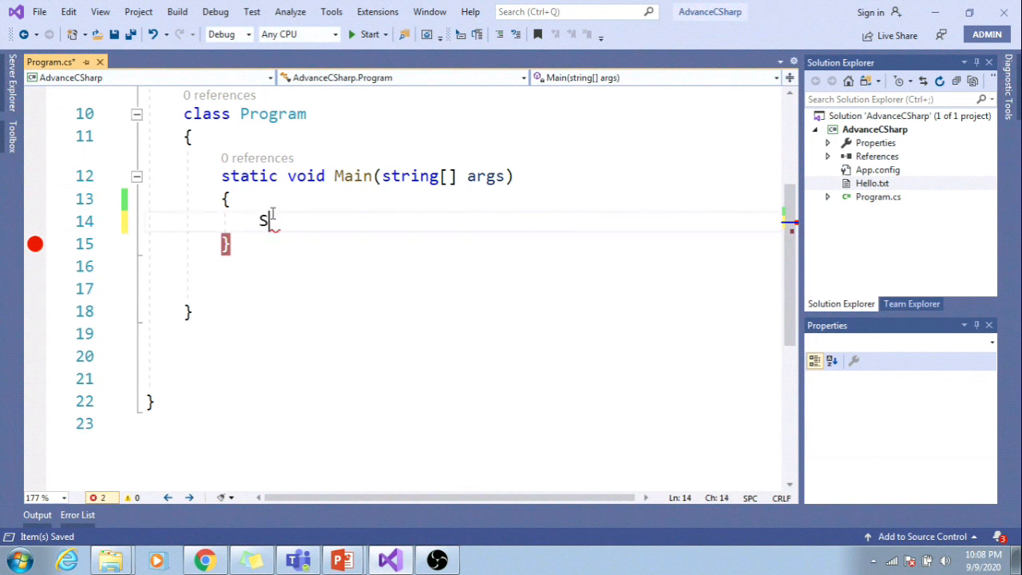
pyautogui.write('treamre')
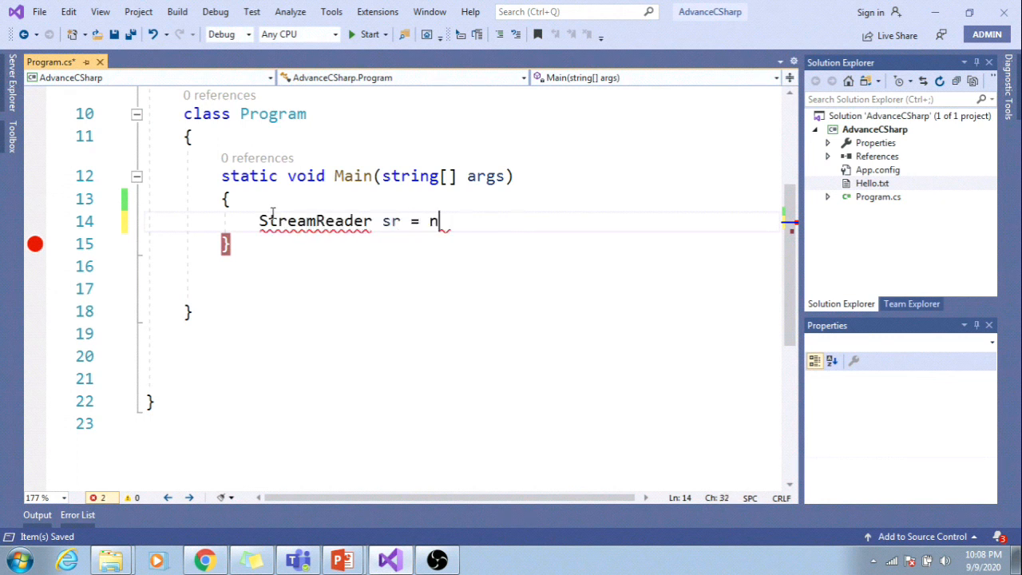
pyautogui.write('ew StreamReader()')
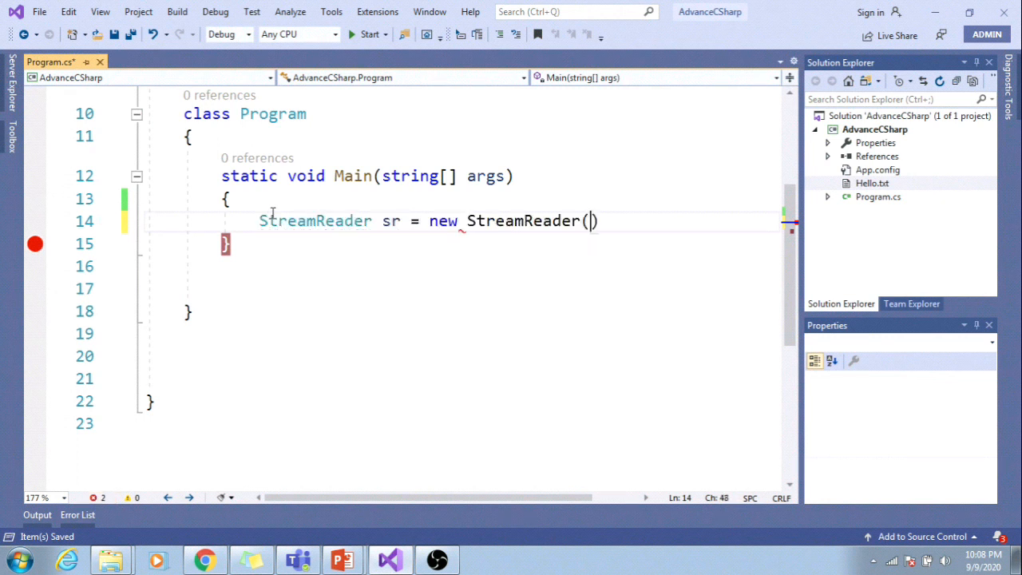
pyautogui.write('""')
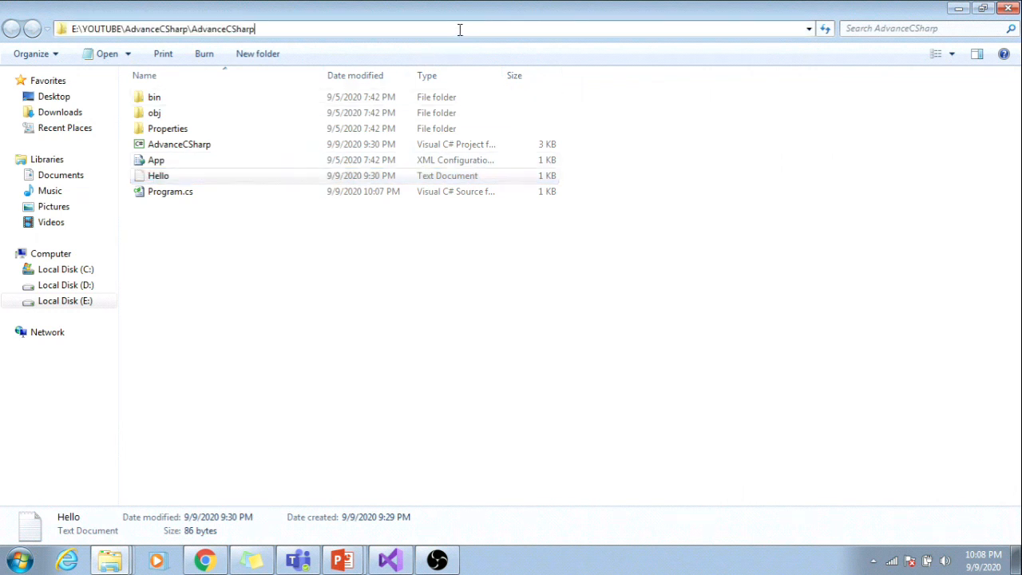
# Append \Hello.txt to the AdvanceCSharp folder path in Explorer's address bar.
pyautogui.write('\\Hello.txt')
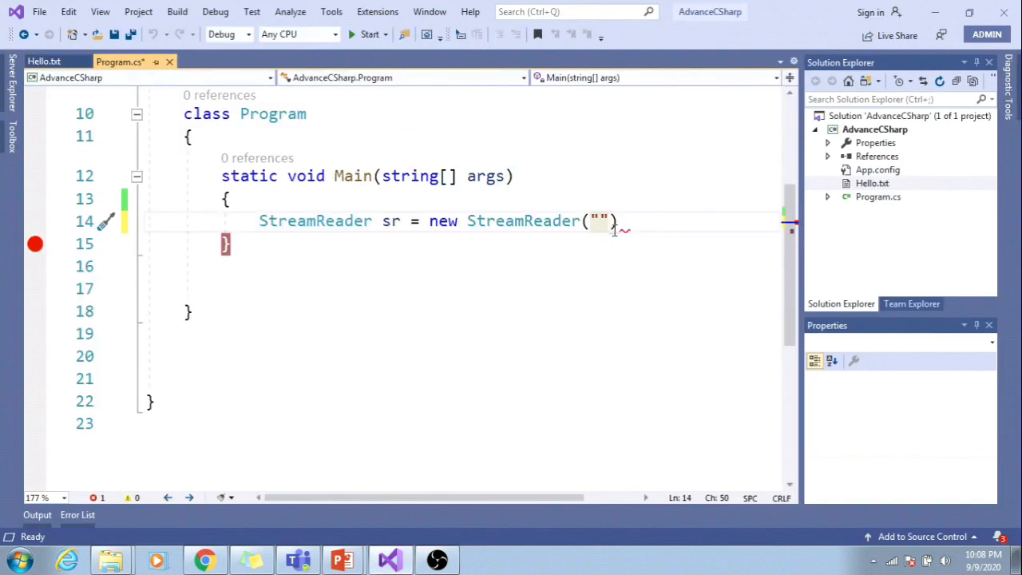
# Pass E:\YOUTUBE\AdvanceCSharp\AdvanceCSharp\Hello.txt to StreamReader, print sr.ReadToEnd(), then call sr.Close().
pyautogui.write('E:\\YOUTUBE\\AdvanceCSharp\\AdvanceCSharp\\Hello.txt')
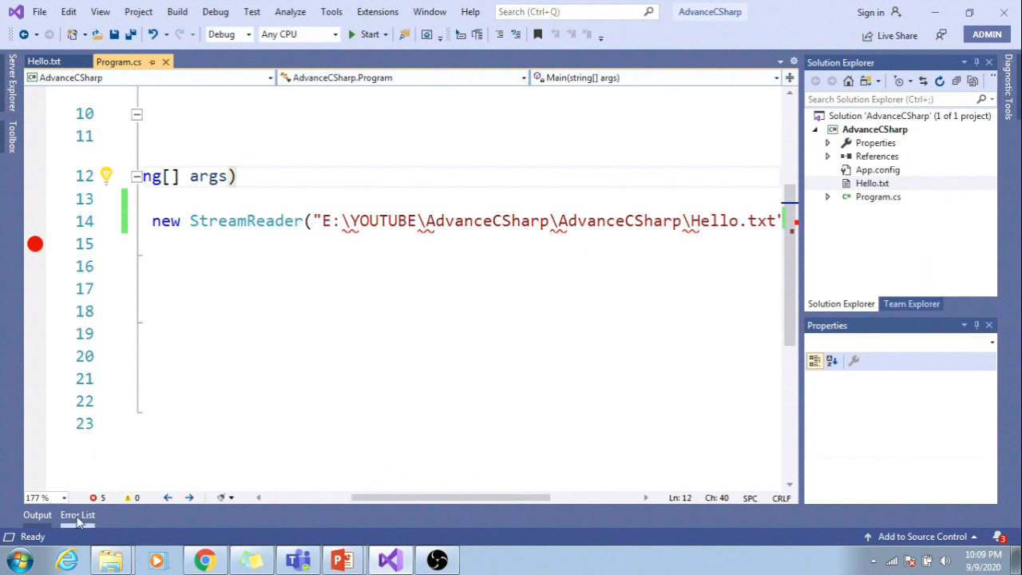
pyautogui.click(78, 514)
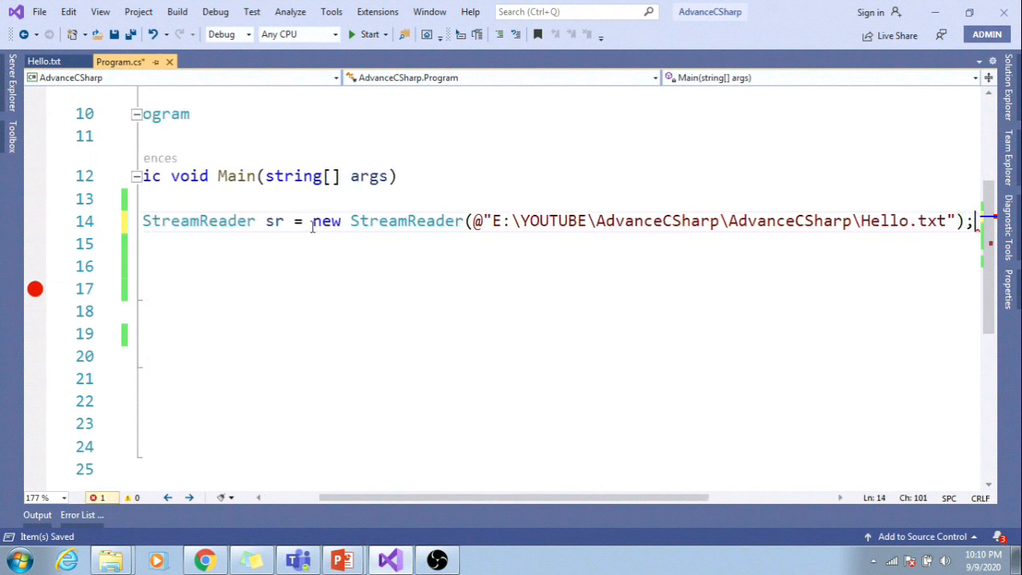
pyautogui.write('sr.readToEnd())')
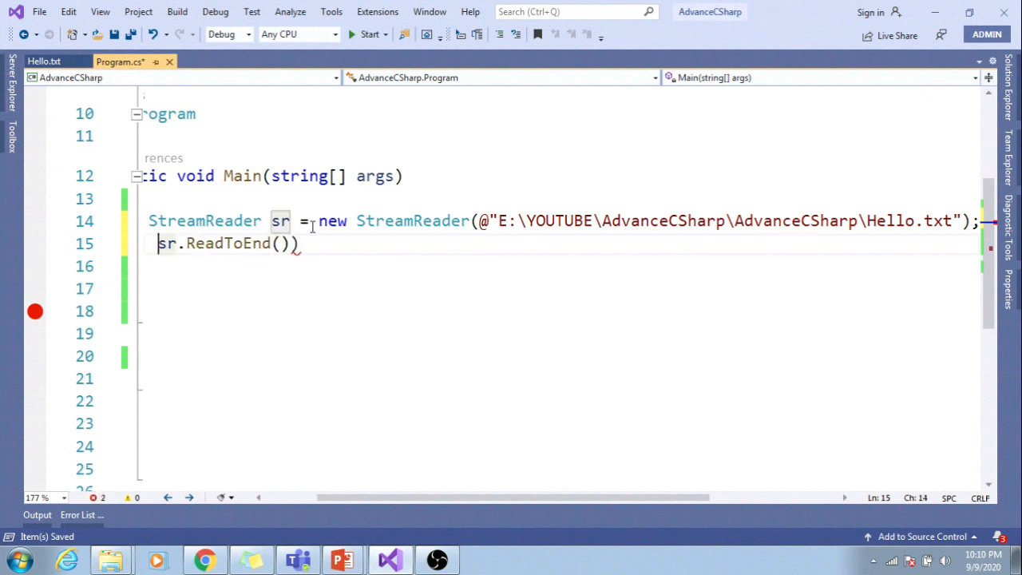
pyautogui.write('Console.WriteLine();')
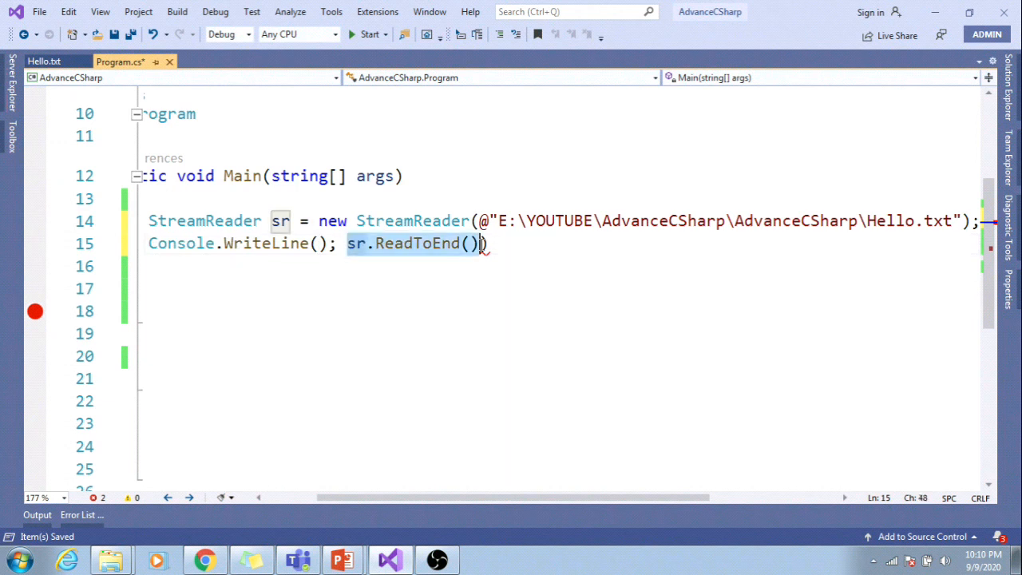
pyautogui.press('Delete')
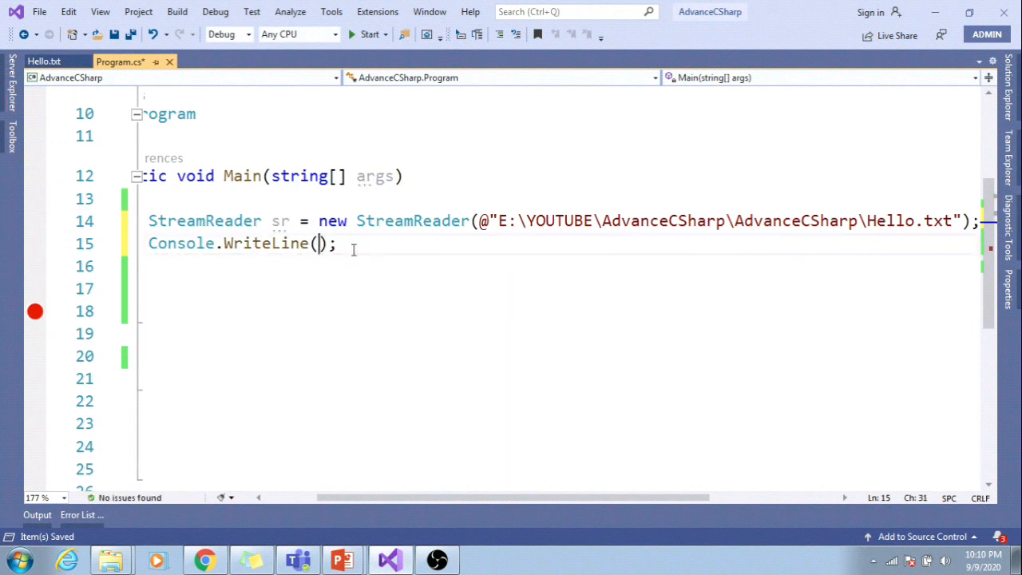
pyautogui.write('sr.ReadToEnd()')
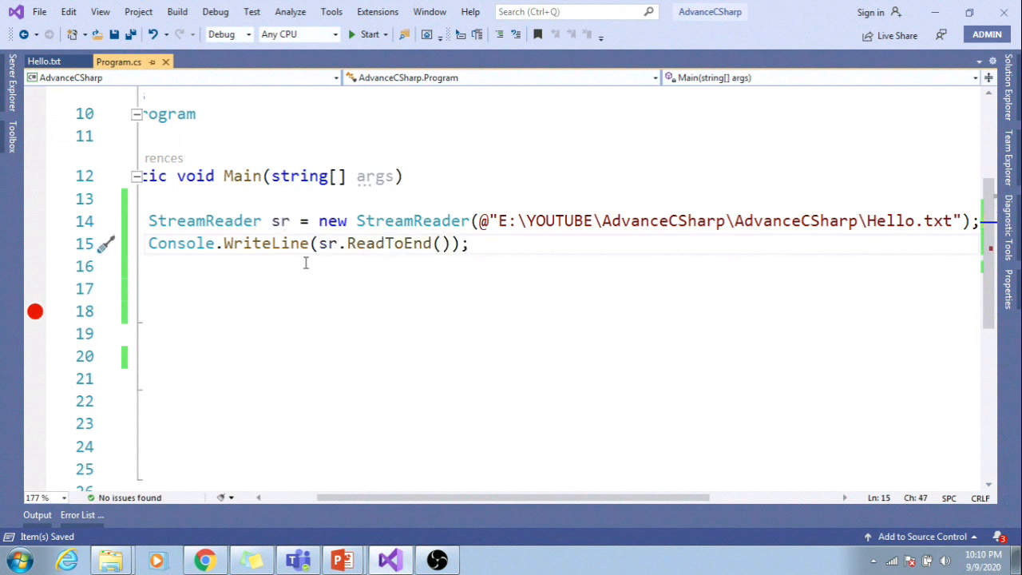
pyautogui.write('sr.clo')
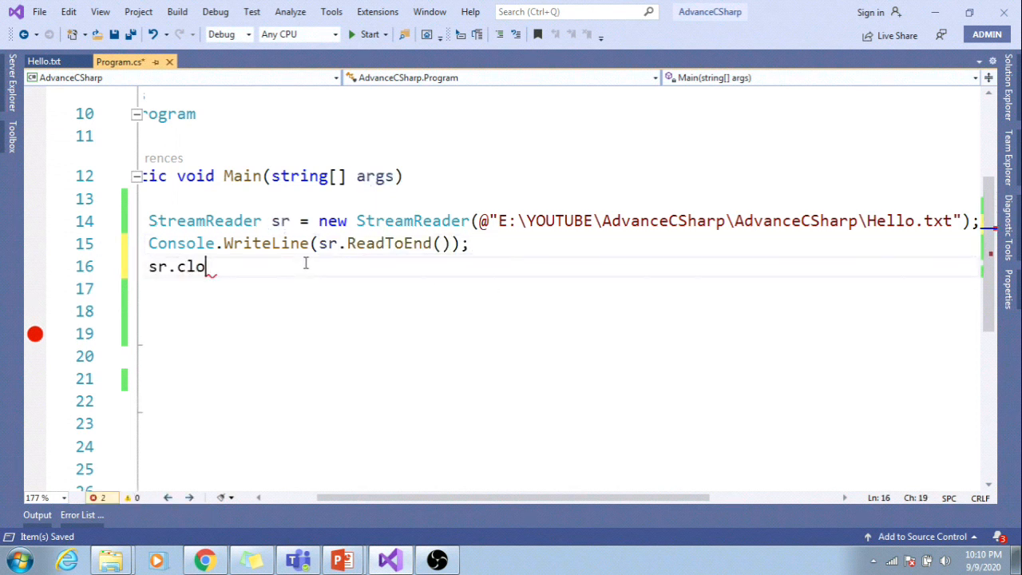
pyautogui.write('se();')
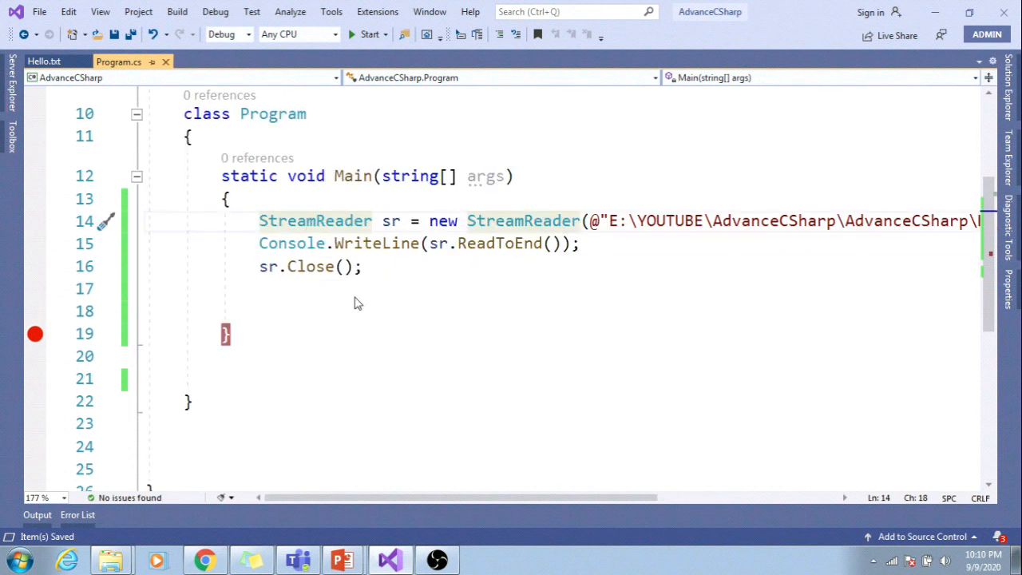
pyautogui.moveTo(366, 323)
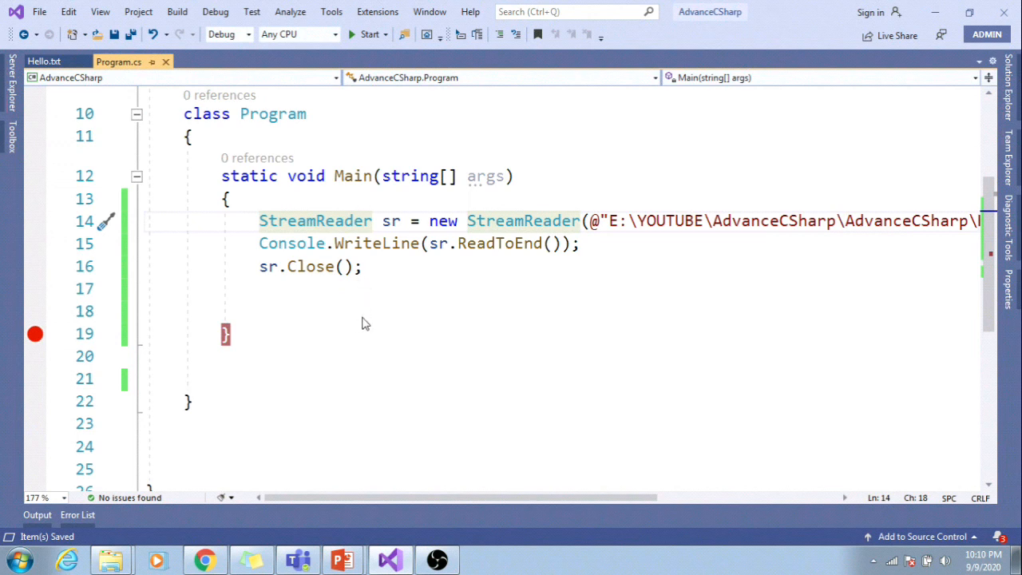
pyautogui.moveTo(367, 313)
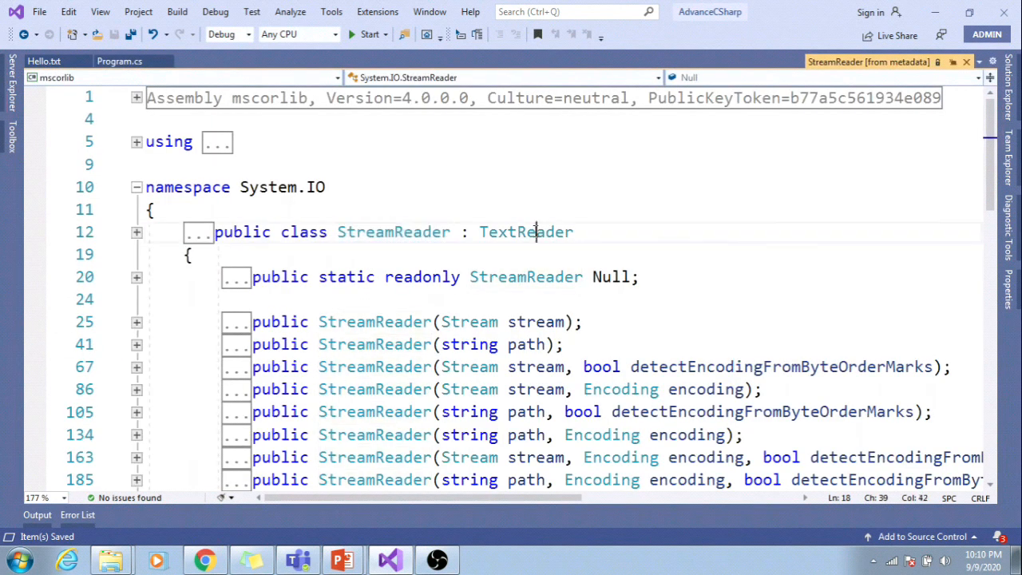
# Select the TextReader base class name in the StreamReader definition.
pyautogui.doubleClick(526, 232)
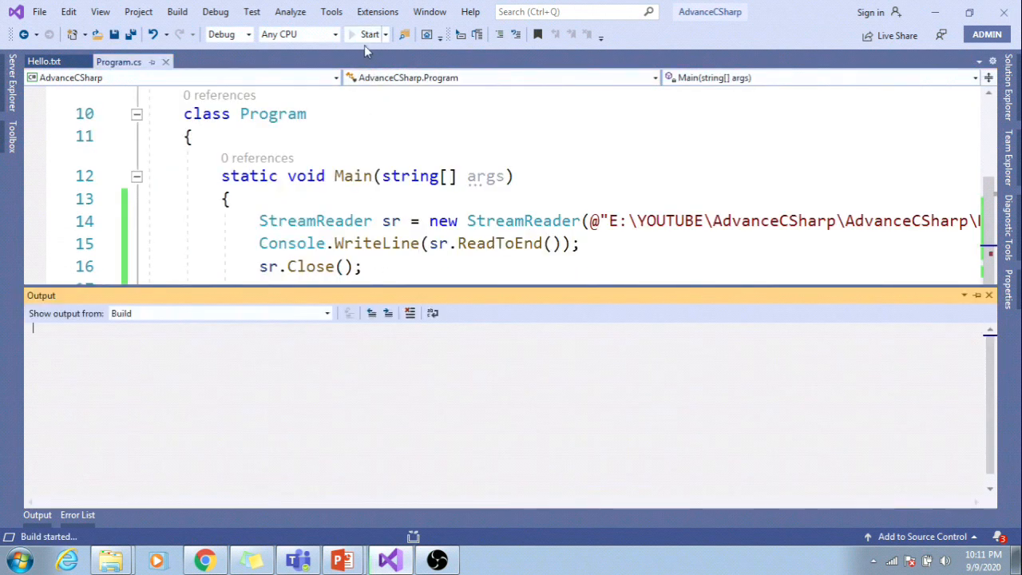
# Run the program and close the console after it shows the welcome message.
pyautogui.click(358, 33)
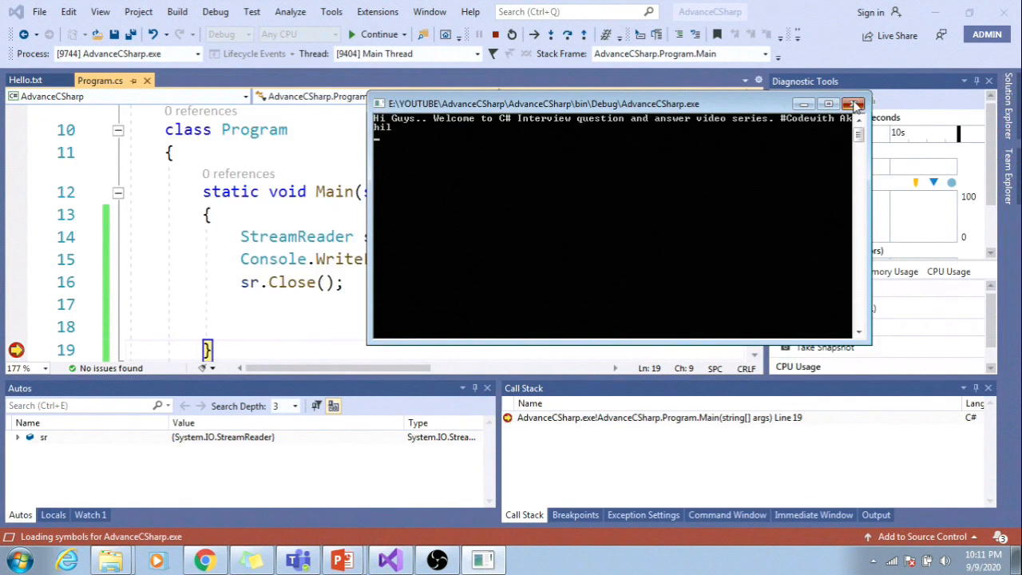
pyautogui.click(852, 104)
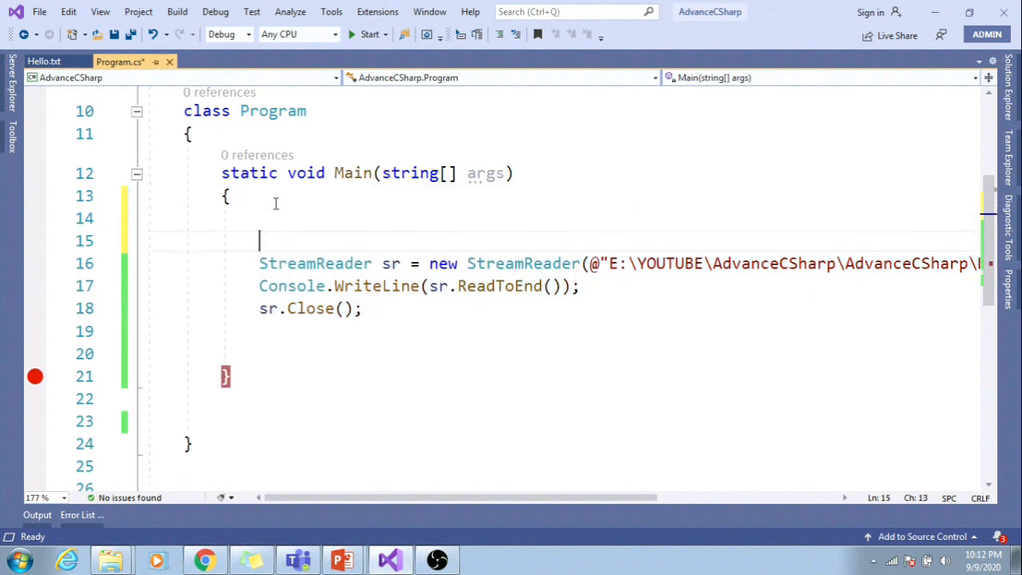
# Wrap the file reading in try, catch (Exception ex) with rethrow, and an empty finally.
pyautogui.write('try')
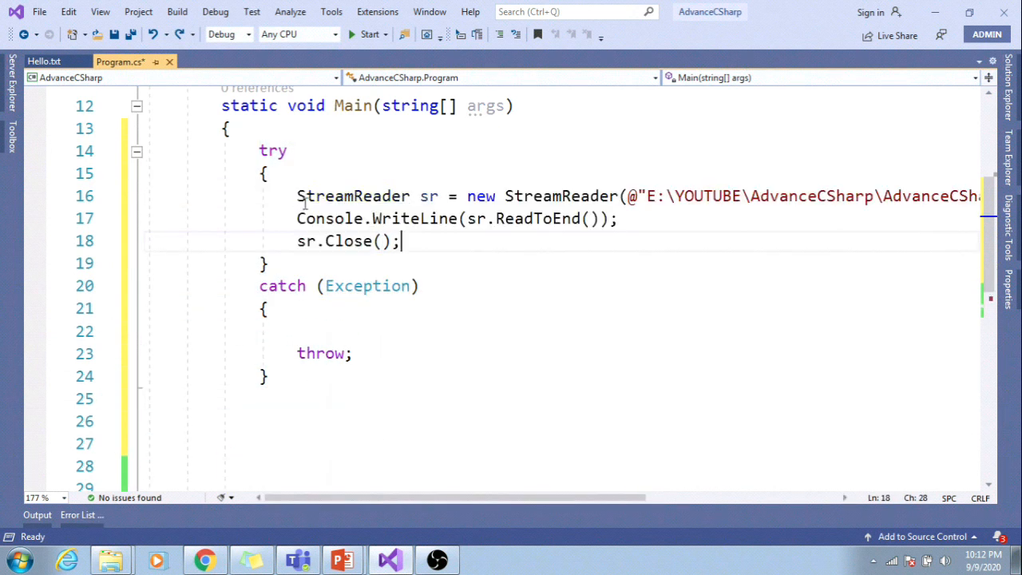
pyautogui.write('ex')
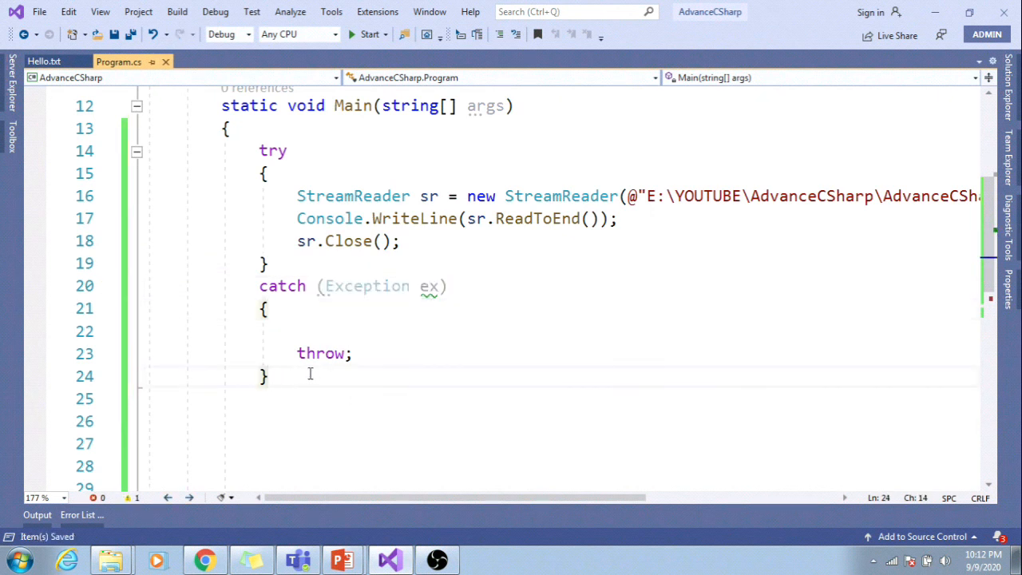
pyautogui.write('firna')
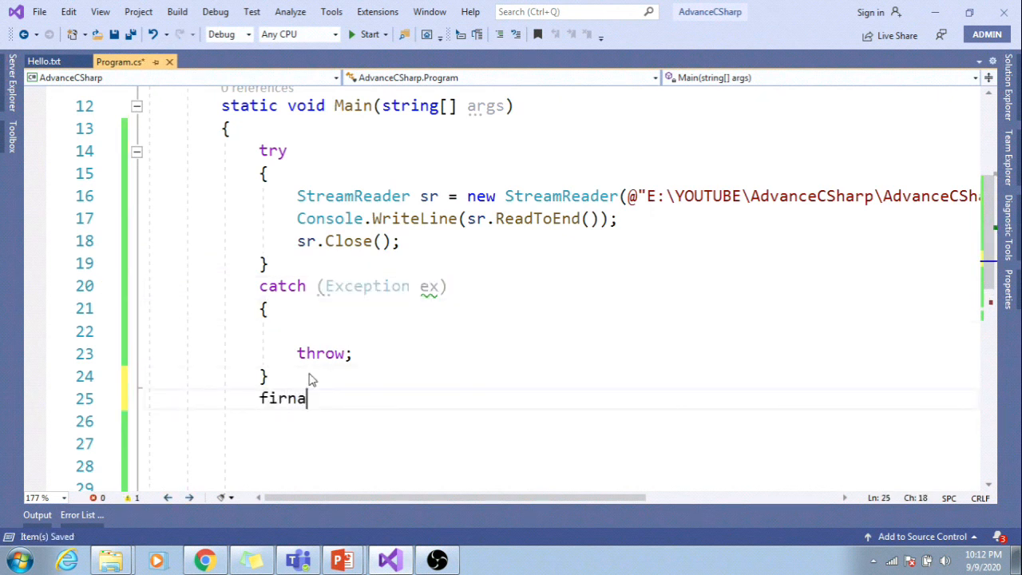
pyautogui.write('finally')
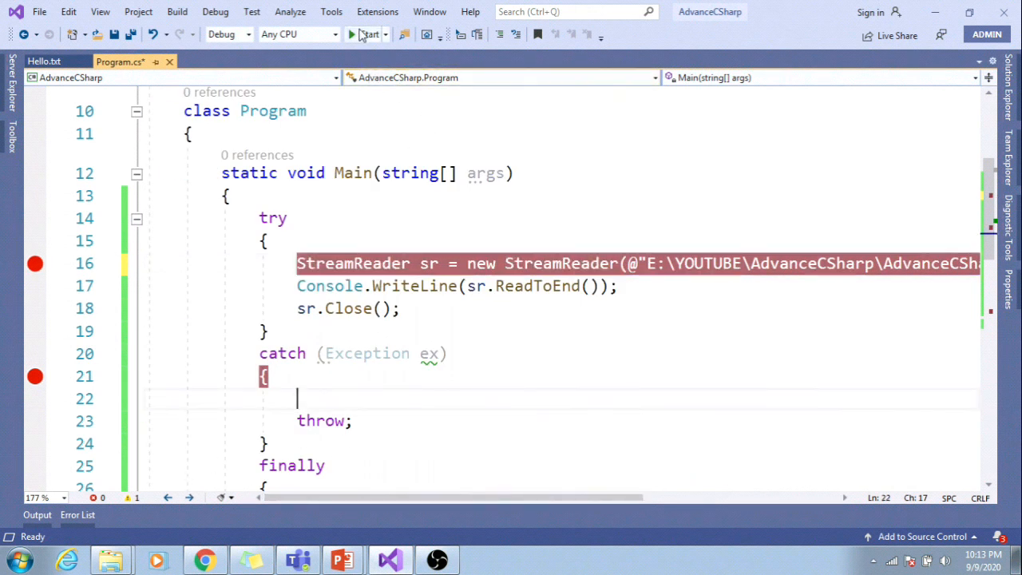
# Debug the program, stepping past the file-open line to inspect the exception's stack trace.
pyautogui.click(356, 33)
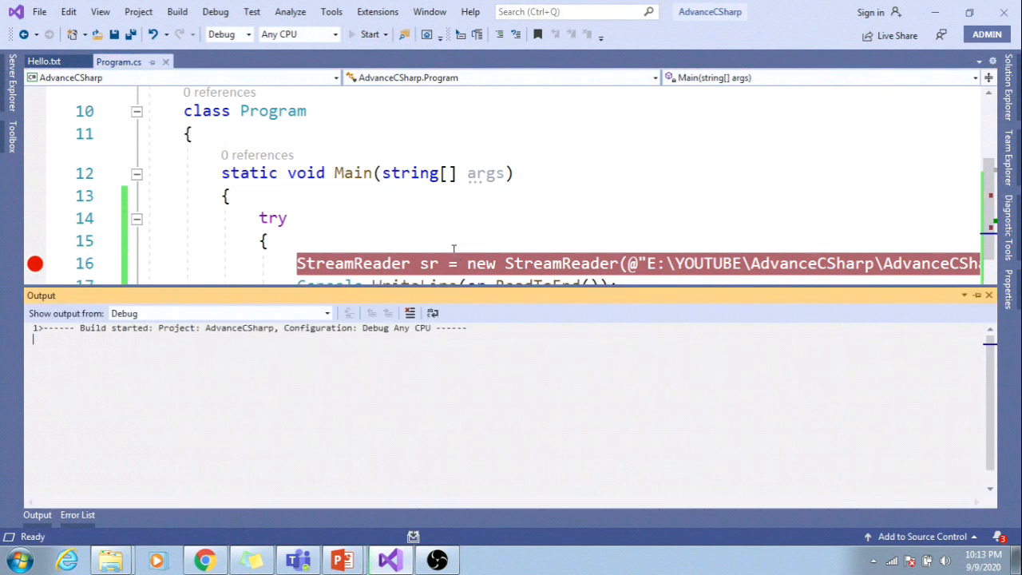
pyautogui.click(363, 34)
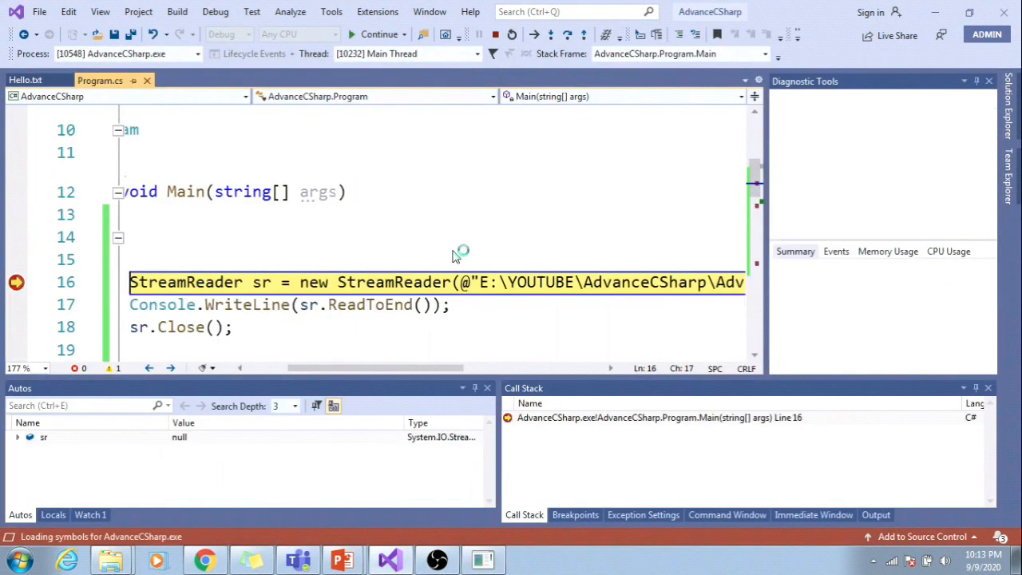
pyautogui.press('F10')
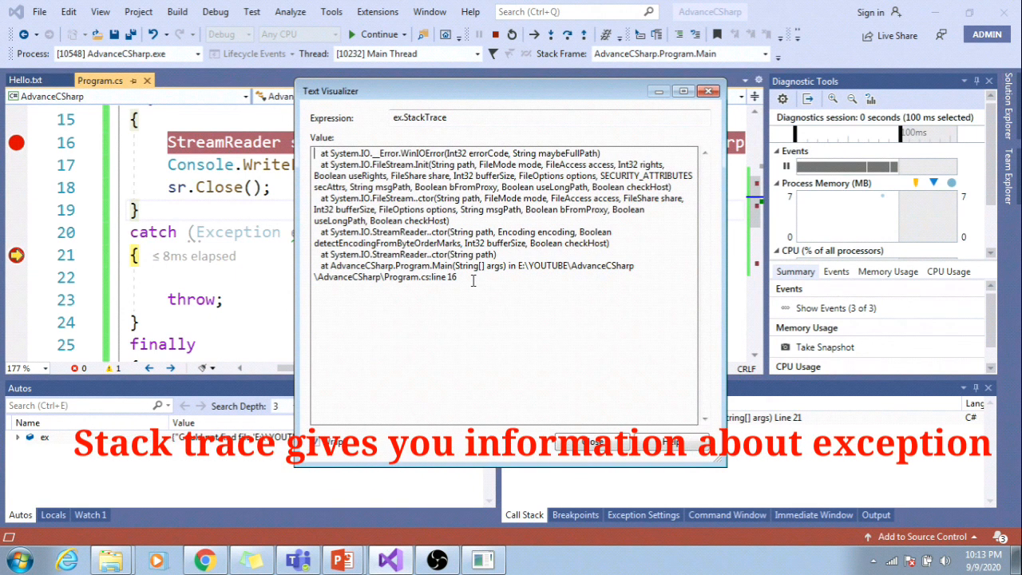
pyautogui.moveTo(443, 281)
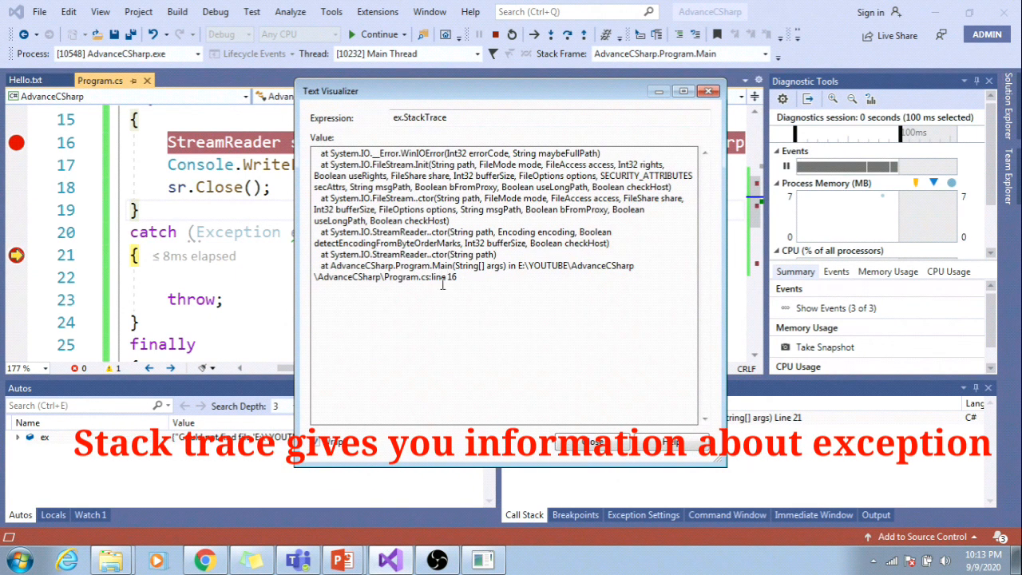
pyautogui.doubleClick(443, 276)
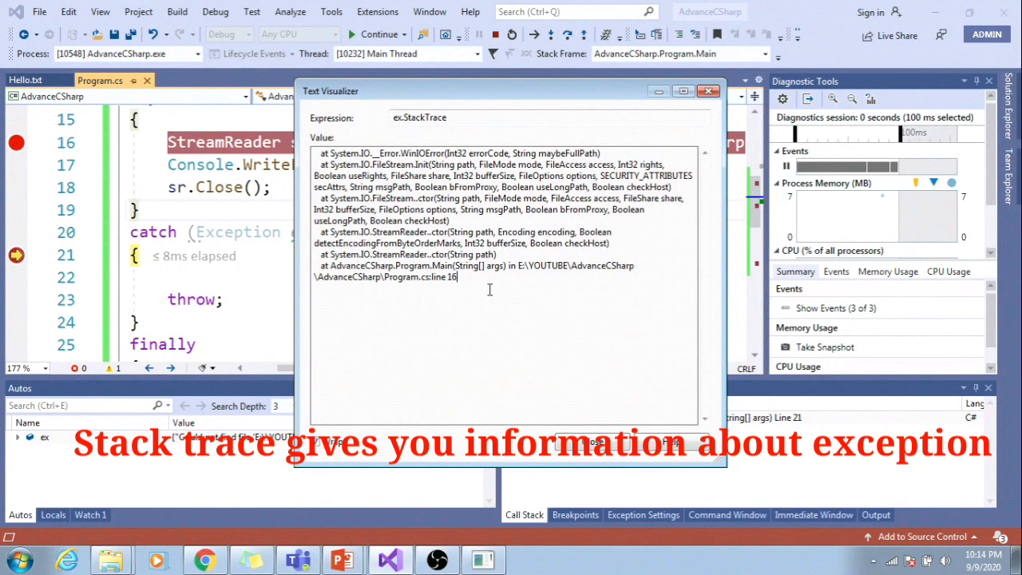
pyautogui.click(703, 91)
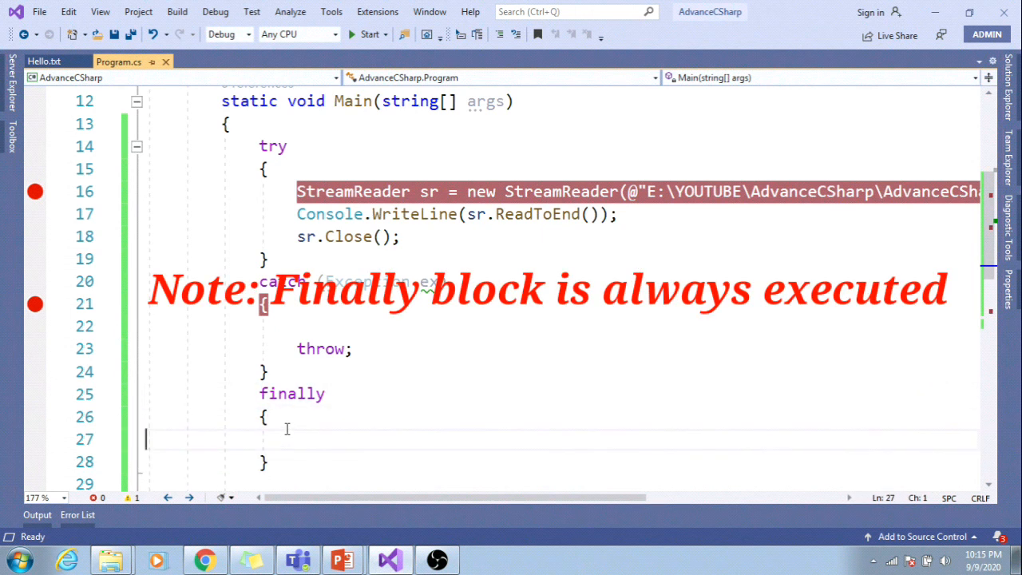
# Add Console.WriteLine("Operation completed") to the finally block.
pyautogui.write('Console.WriteLine();')
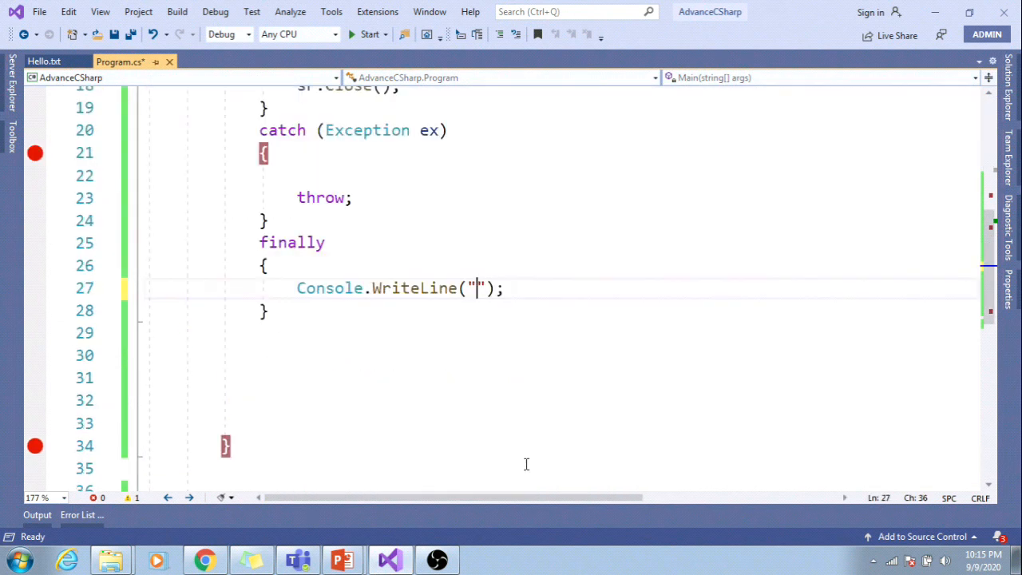
pyautogui.write('Operation')
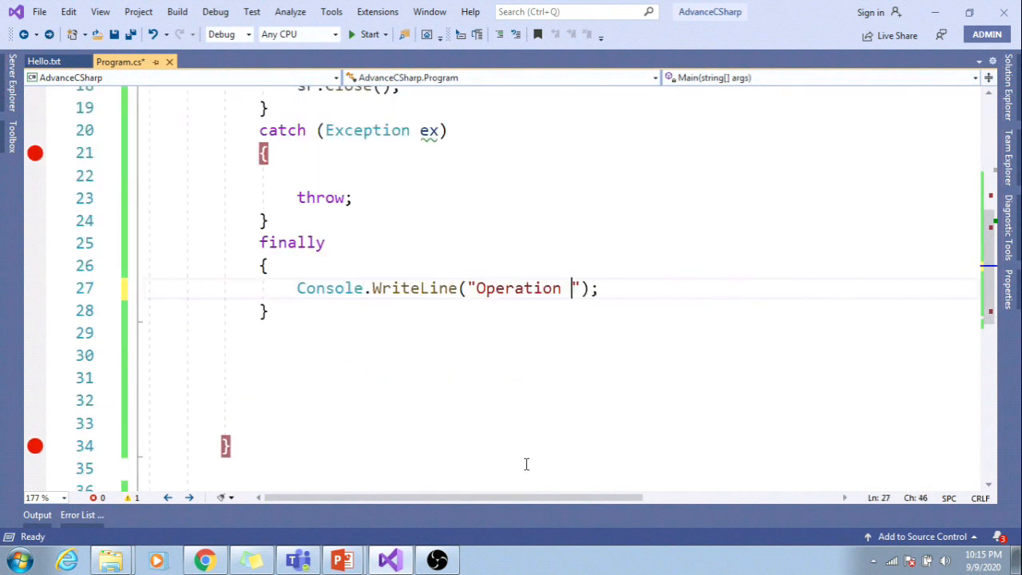
pyautogui.write('completed')
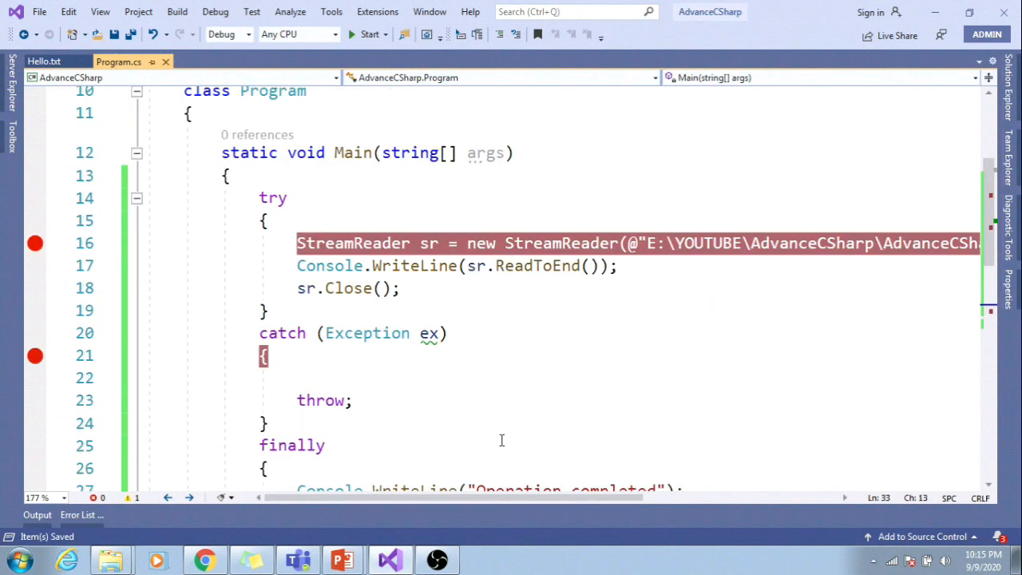
# Replace throw in the catch with Console.WriteLine("File does not exists.").
pyautogui.write('cw')
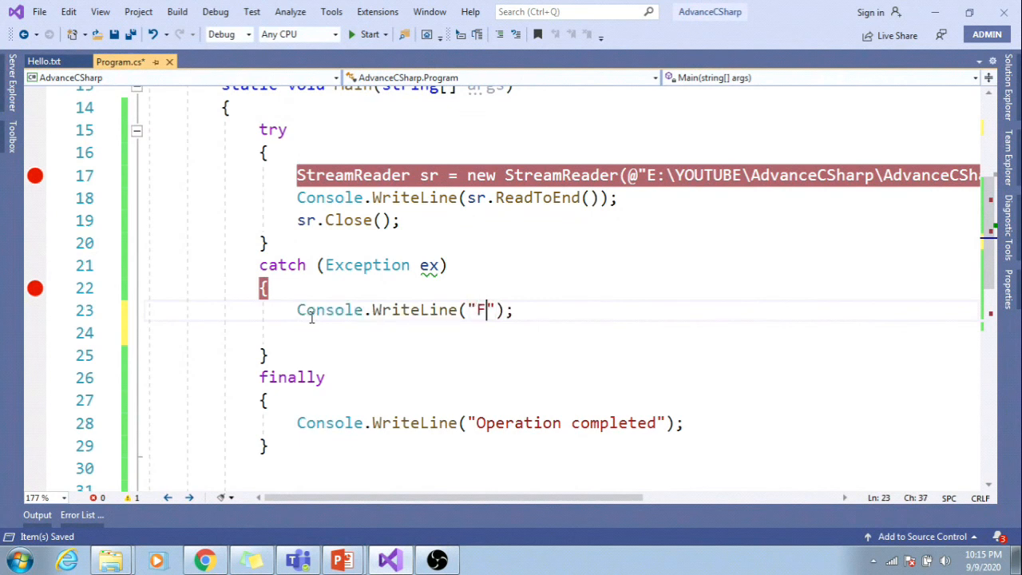
pyautogui.write('ile does no')
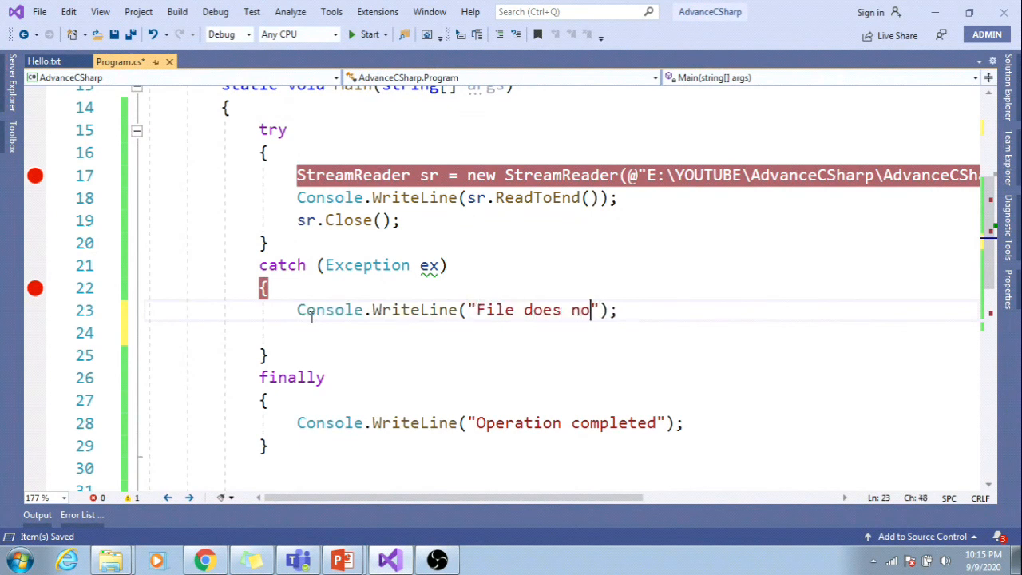
pyautogui.write('t exists')
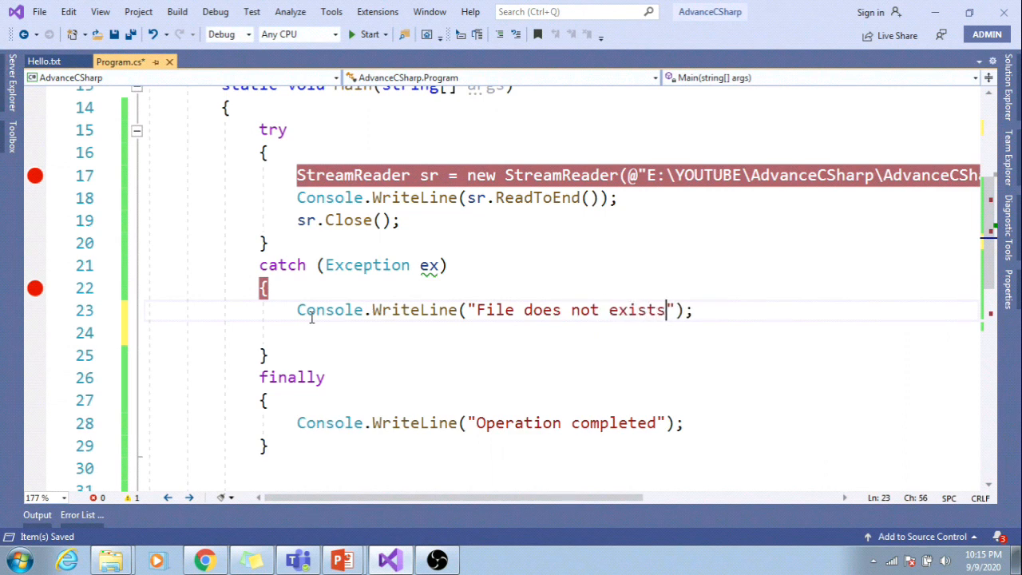
pyautogui.write('.')
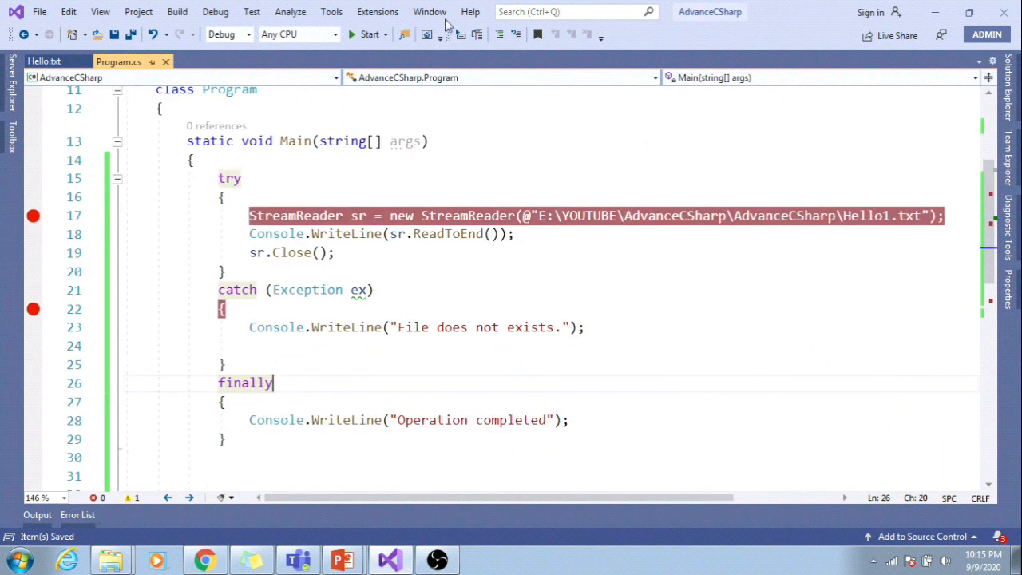
pyautogui.click(362, 34)
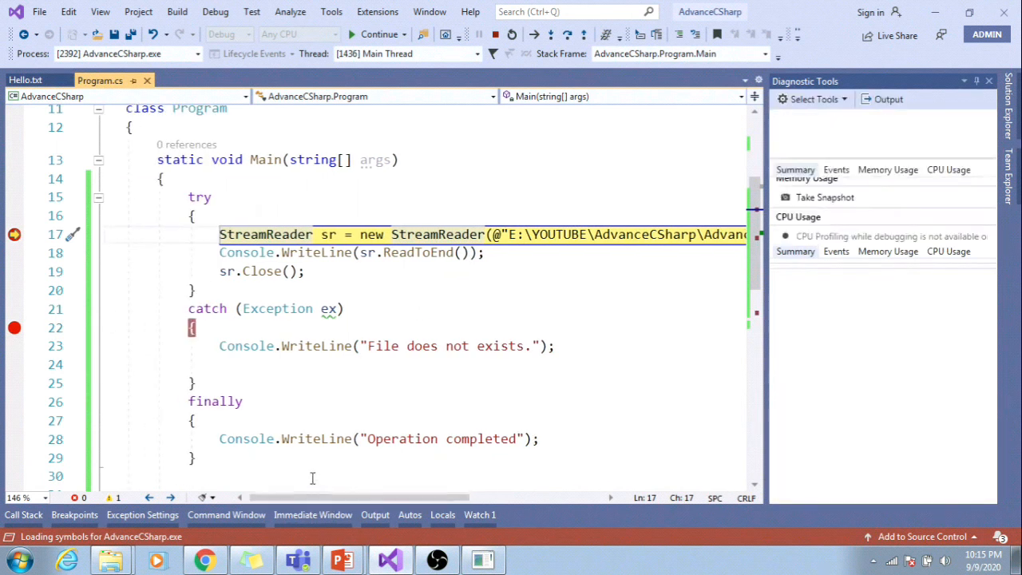
pyautogui.press('F10')
pyautogui.write('1')
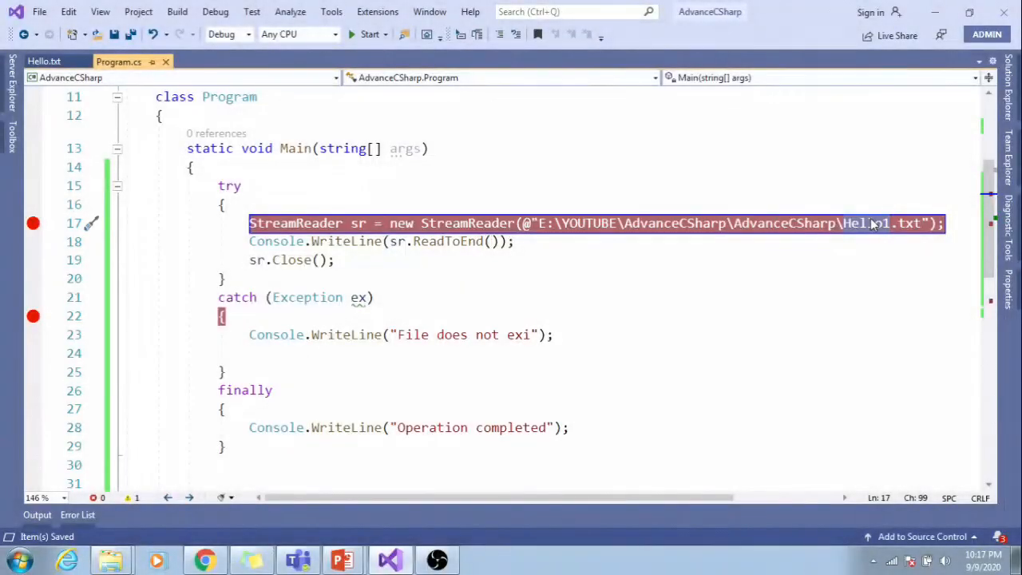
# Insert catch (FileNotFoundException fx) above the generic Exception catch.
pyautogui.moveTo(250, 223); pyautogui.dragTo(335, 259)
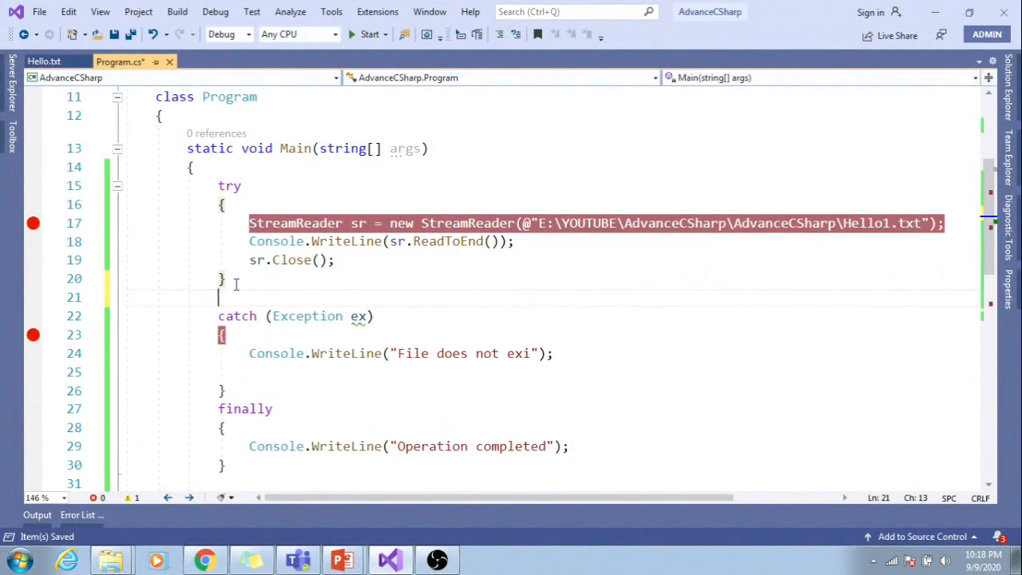
pyautogui.write('catch()')
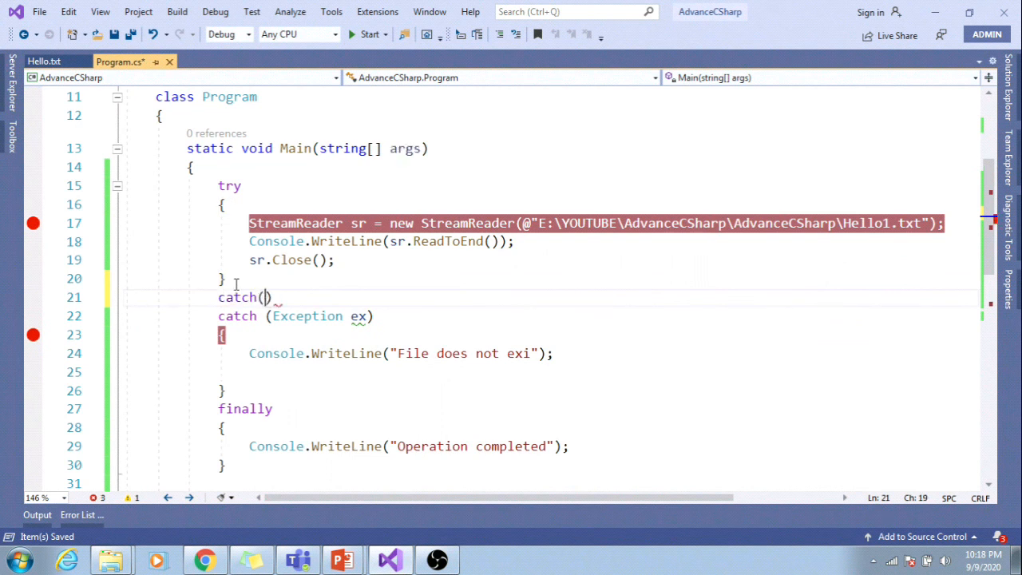
pyautogui.write('fileno')
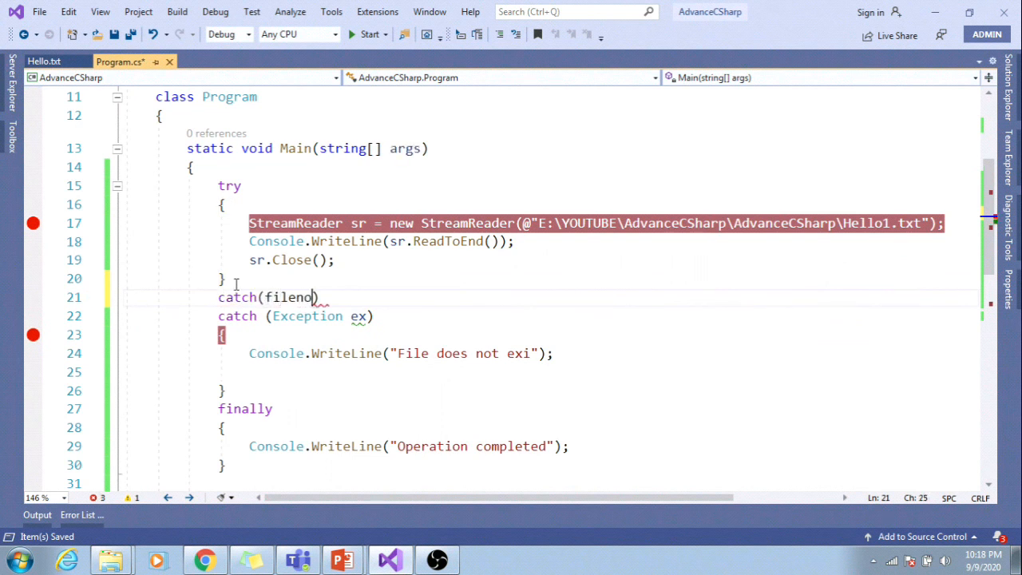
pyautogui.write('FileNotFoundException fx')
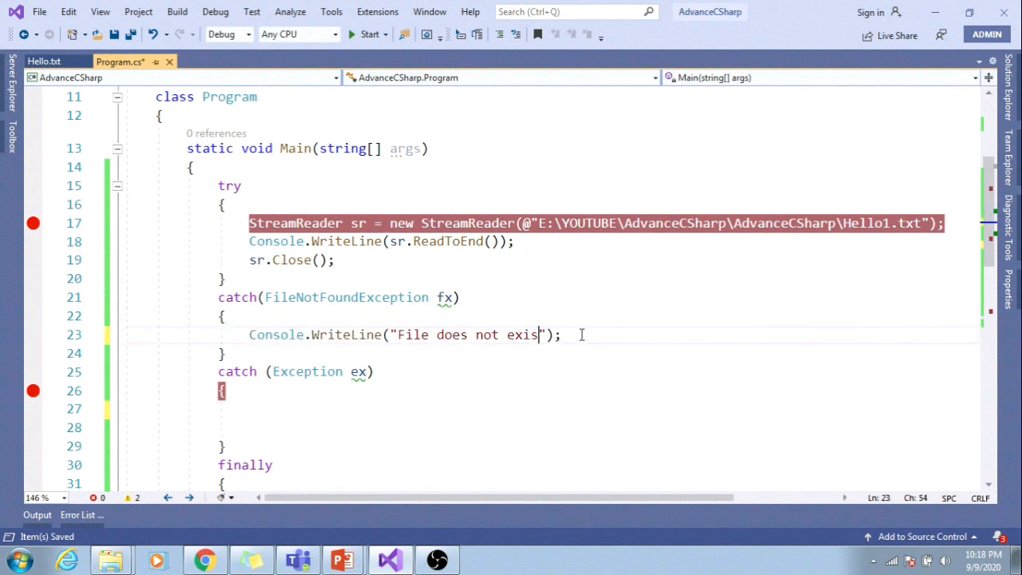
# Print "File does not exists" there and change the generic message to "Some Generic exception".
pyautogui.write('ts')
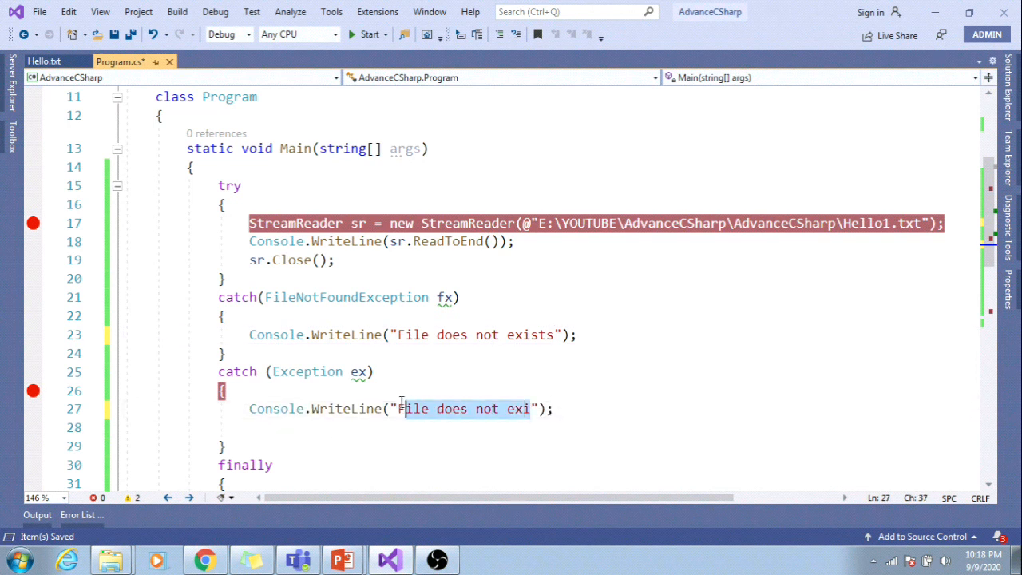
pyautogui.write('Some G')
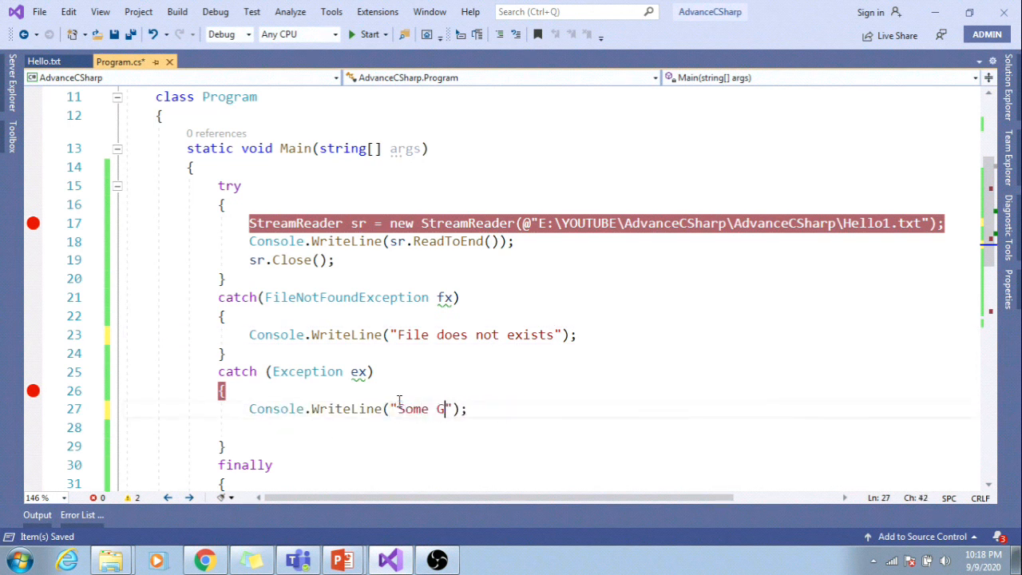
pyautogui.write('eneric exception')
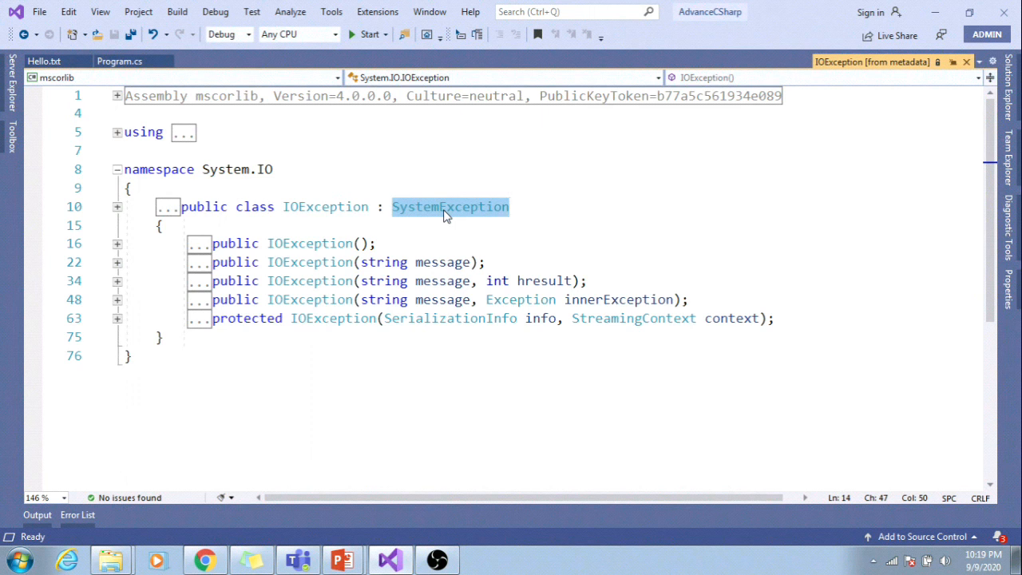
pyautogui.moveTo(847, 29)
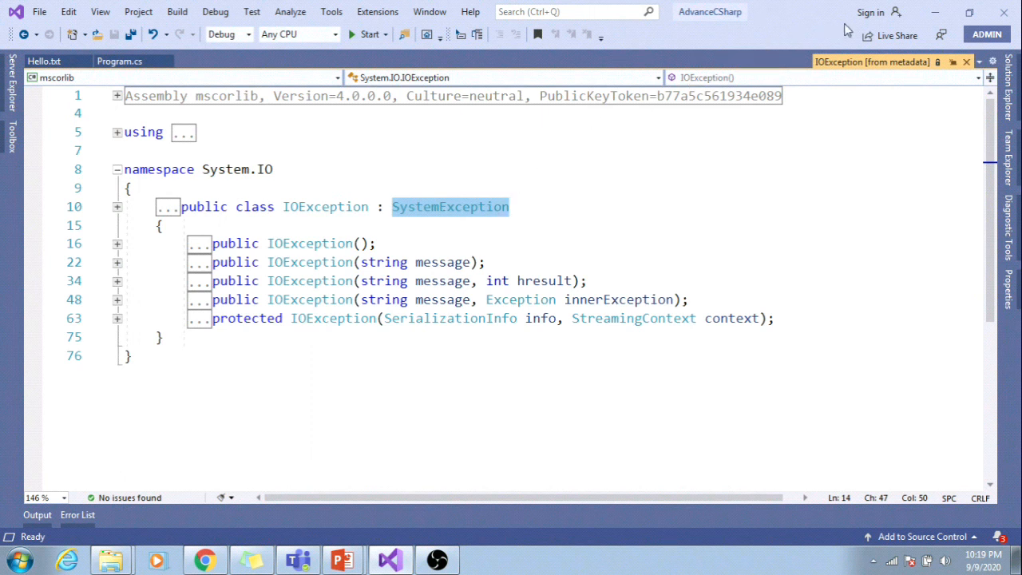
# Return to Program.cs and select FileNotFoundException in the new catch clause.
pyautogui.click(118, 61)
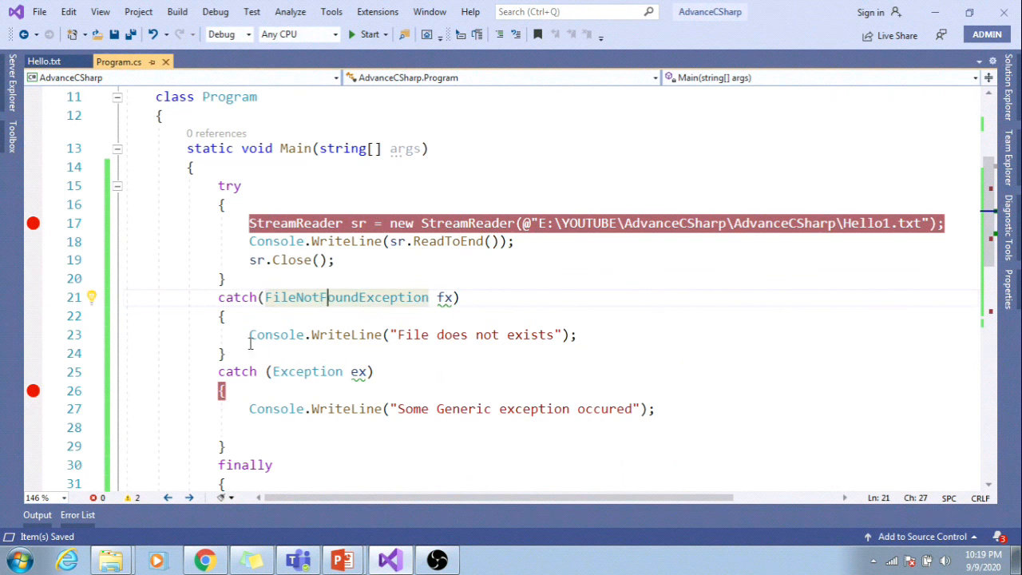
pyautogui.doubleClick(342, 297)
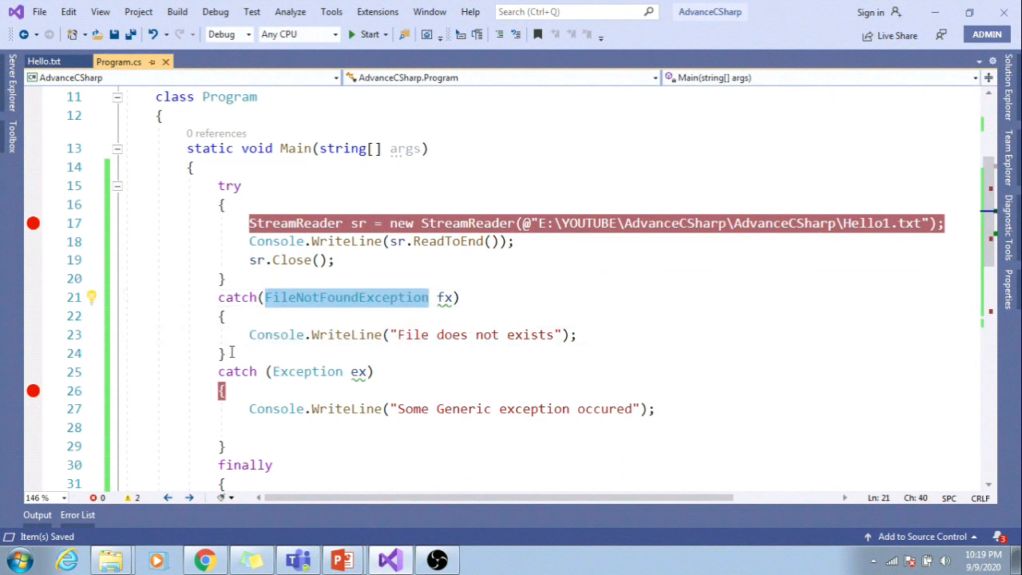
pyautogui.moveTo(226, 353); pyautogui.dragTo(218, 297)
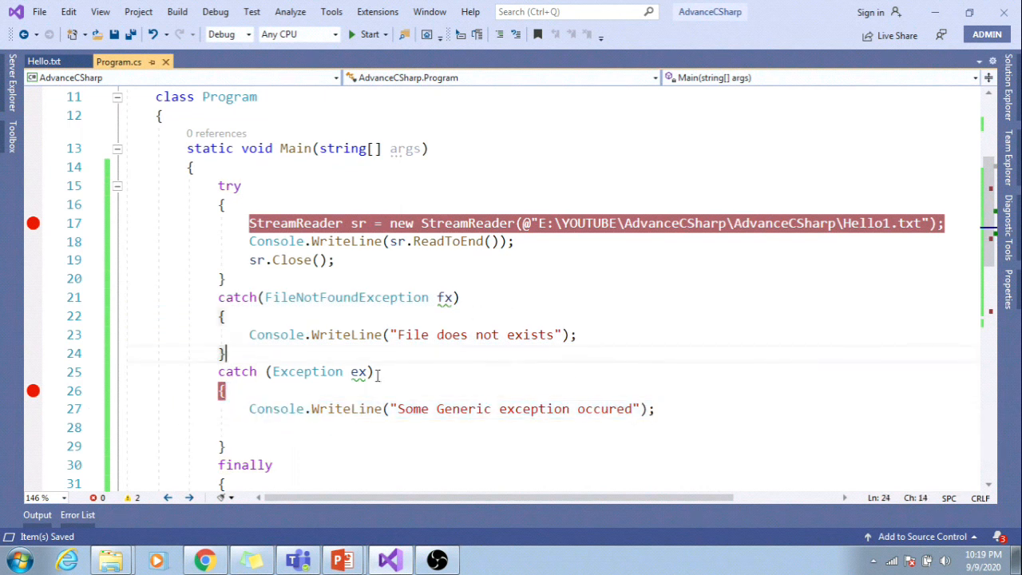
# Debug-run the program past the FileNotFoundException handler and view the console output.
pyautogui.click(365, 34)
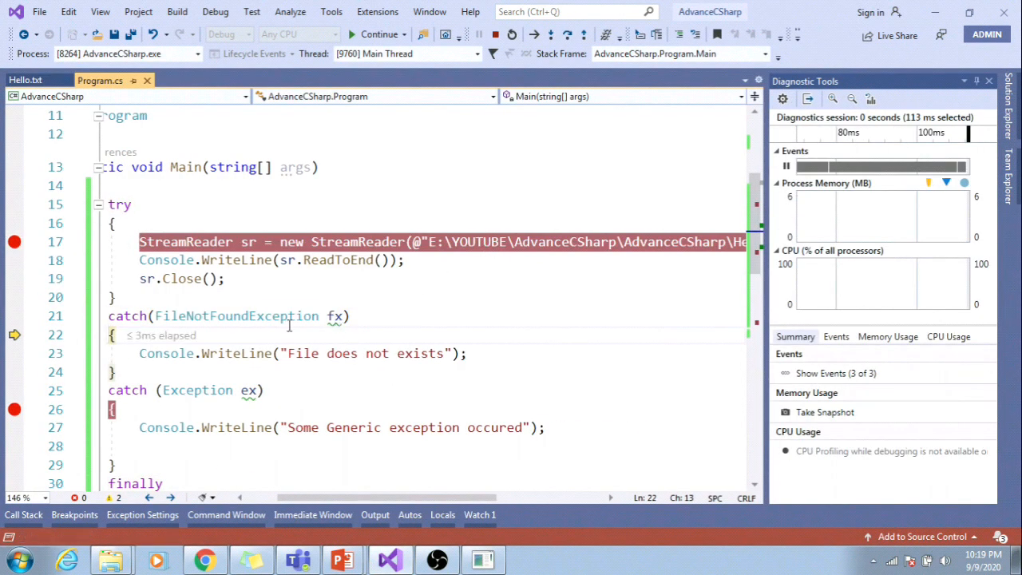
pyautogui.doubleClick(236, 316)
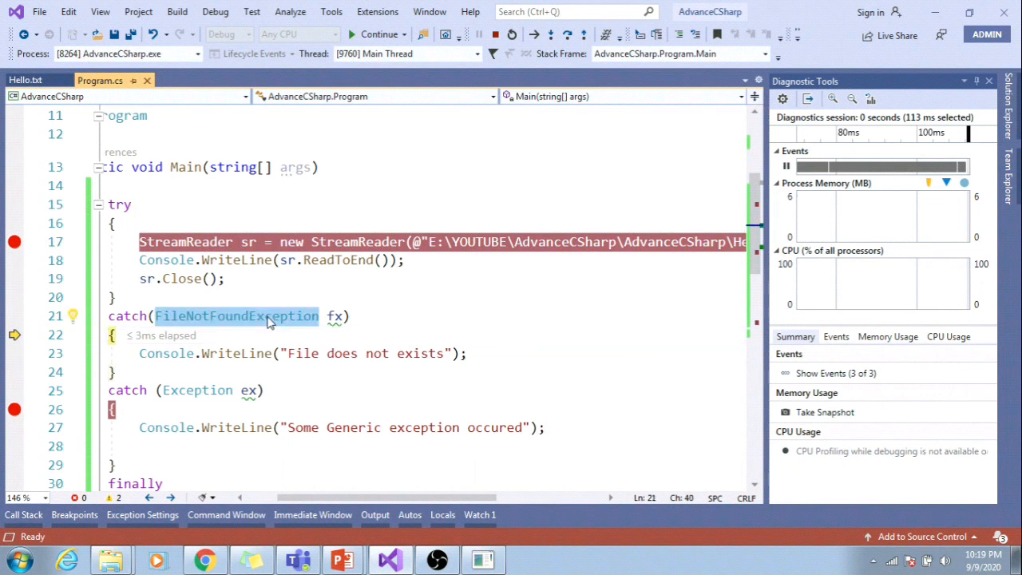
pyautogui.press('F10')
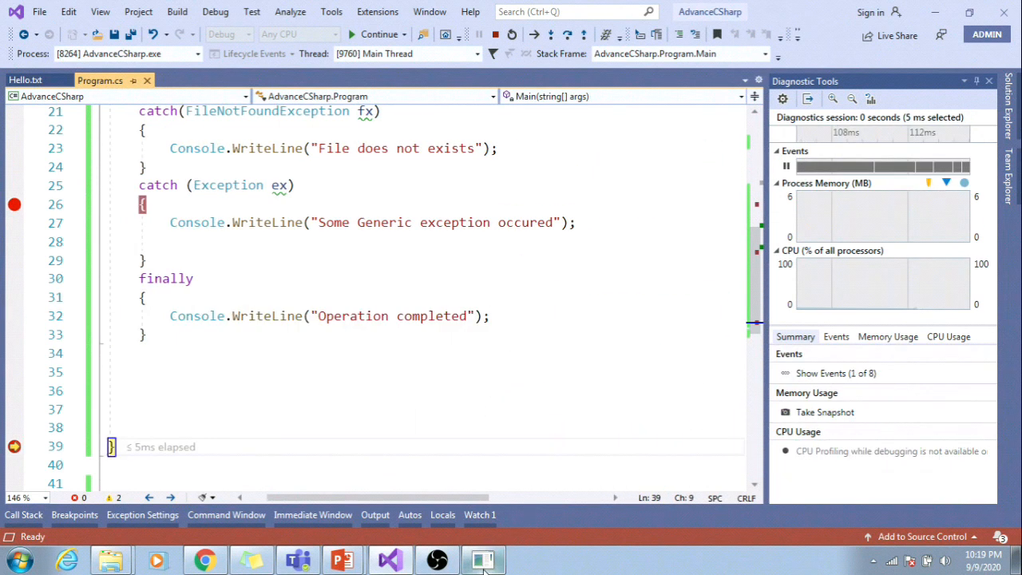
pyautogui.click(482, 559)
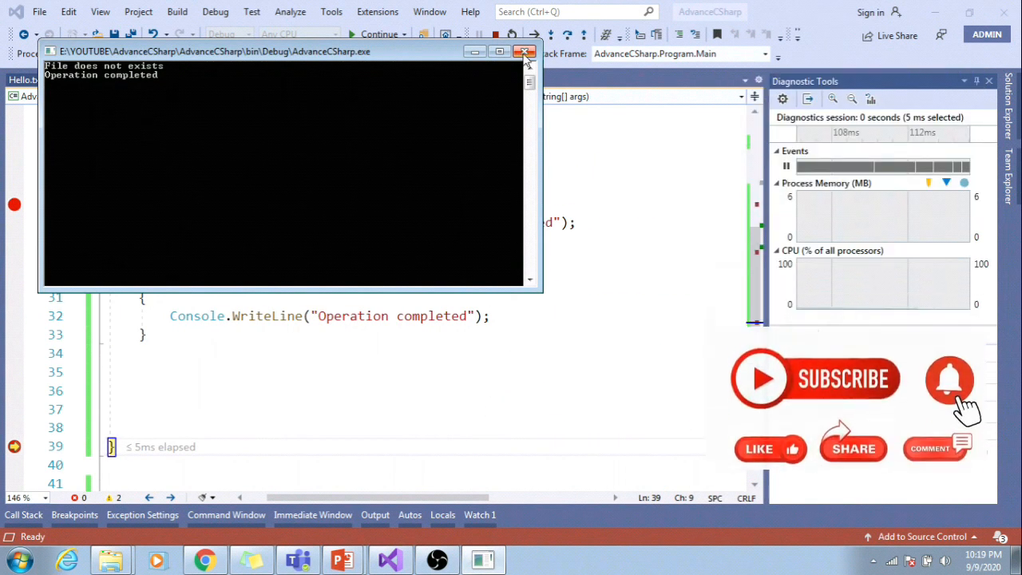